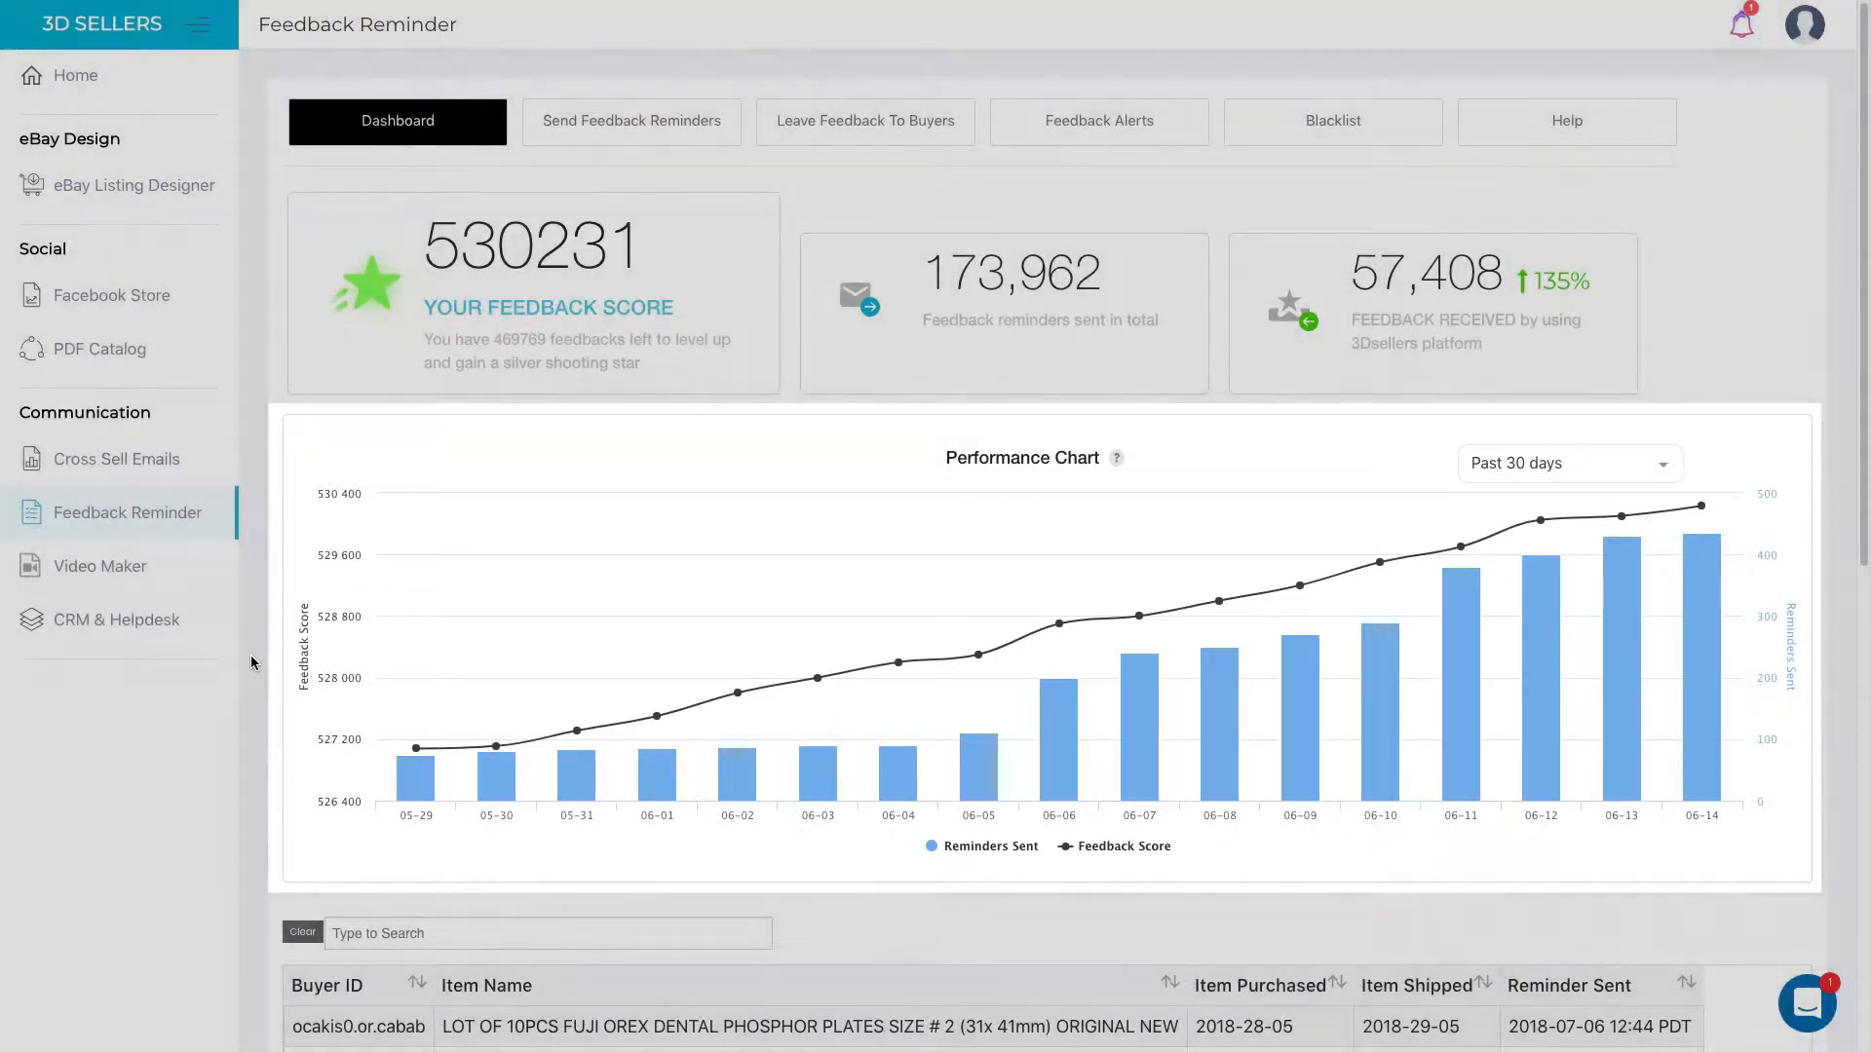
mouse_move(257, 719)
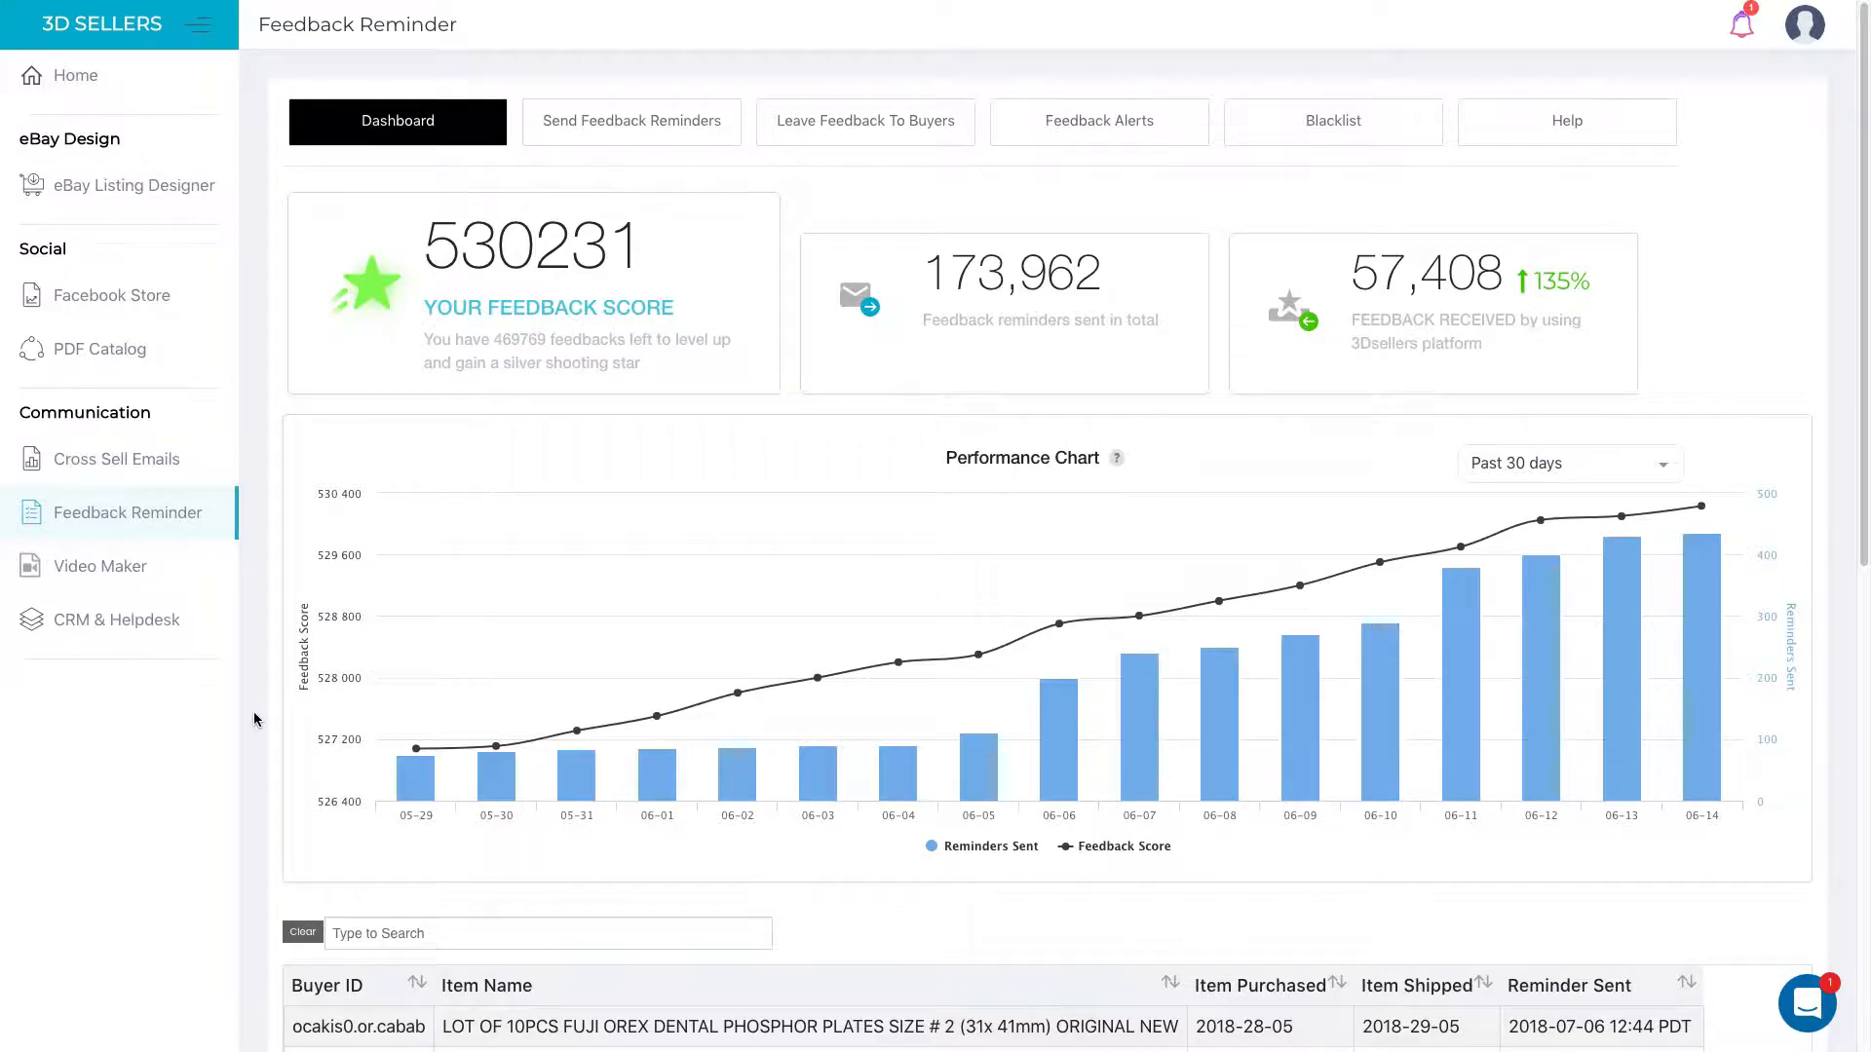
Step: Show the first reminder's message on Send Feedback Reminders and browse the ready-made templates
scroll("down", 3)
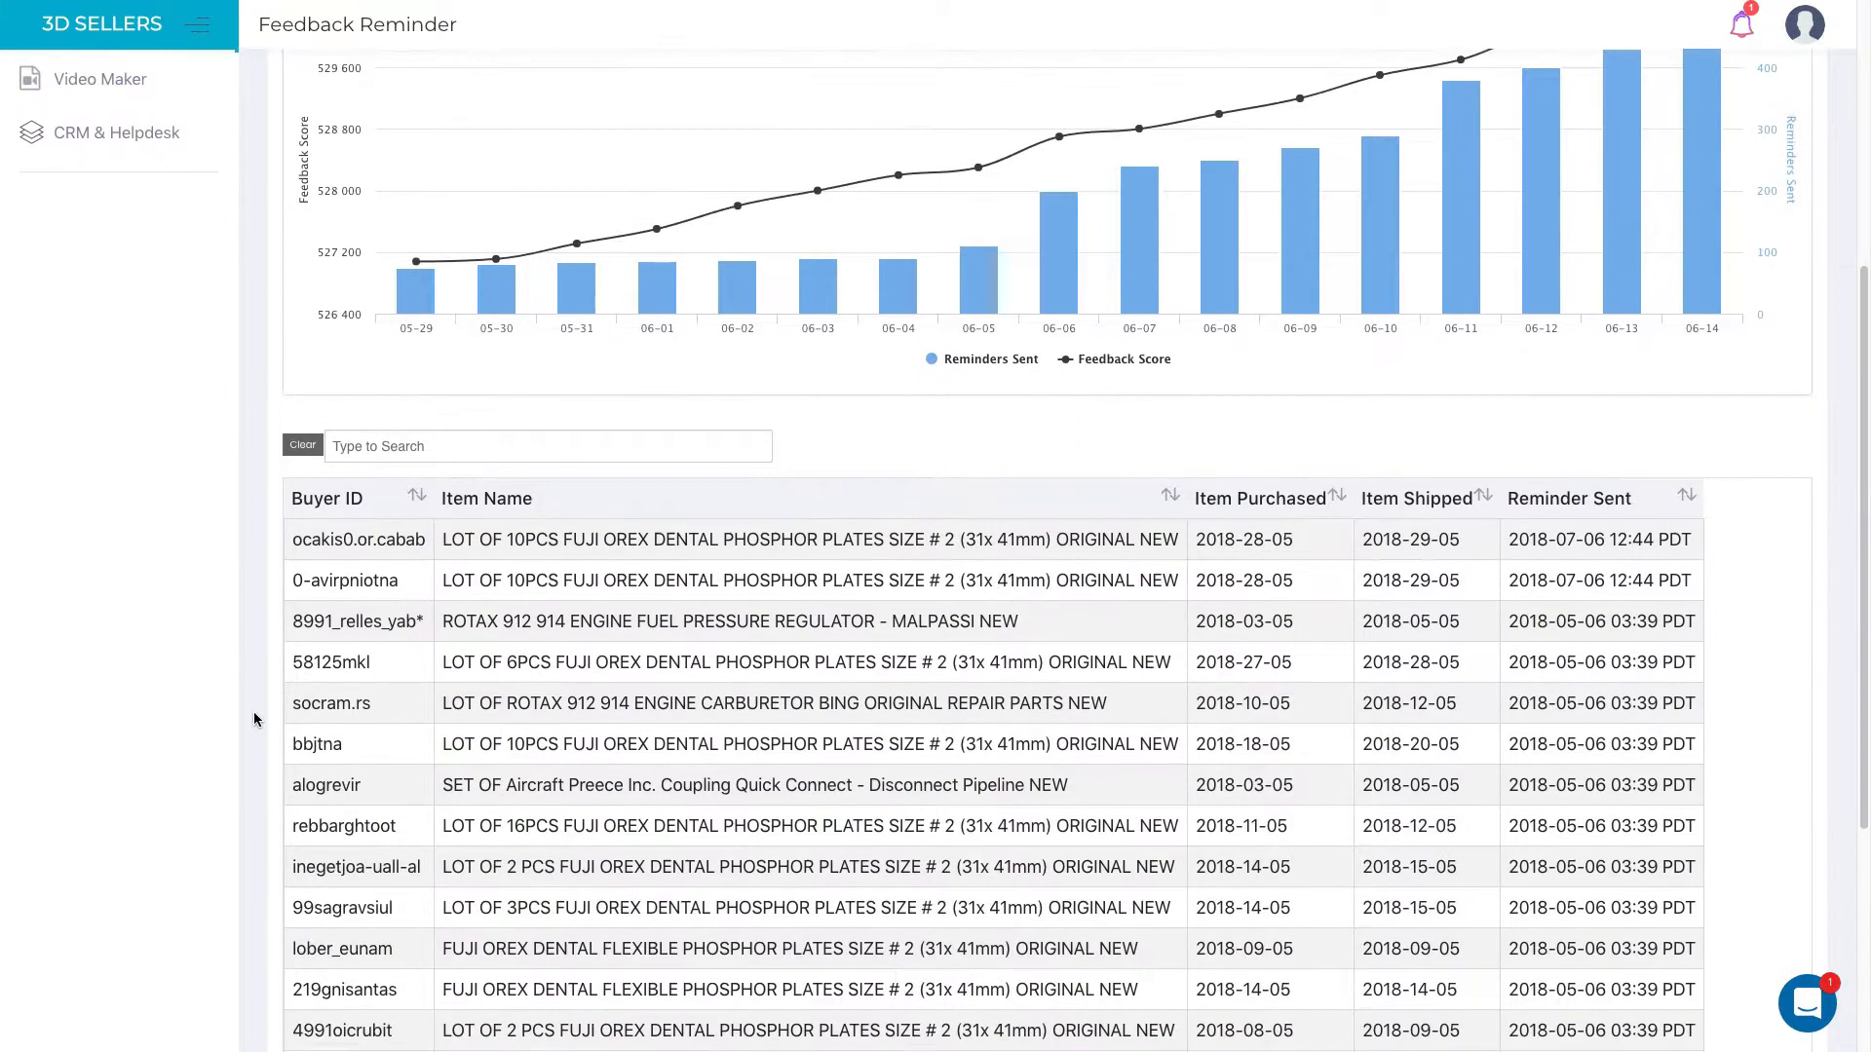
scroll("down", 3)
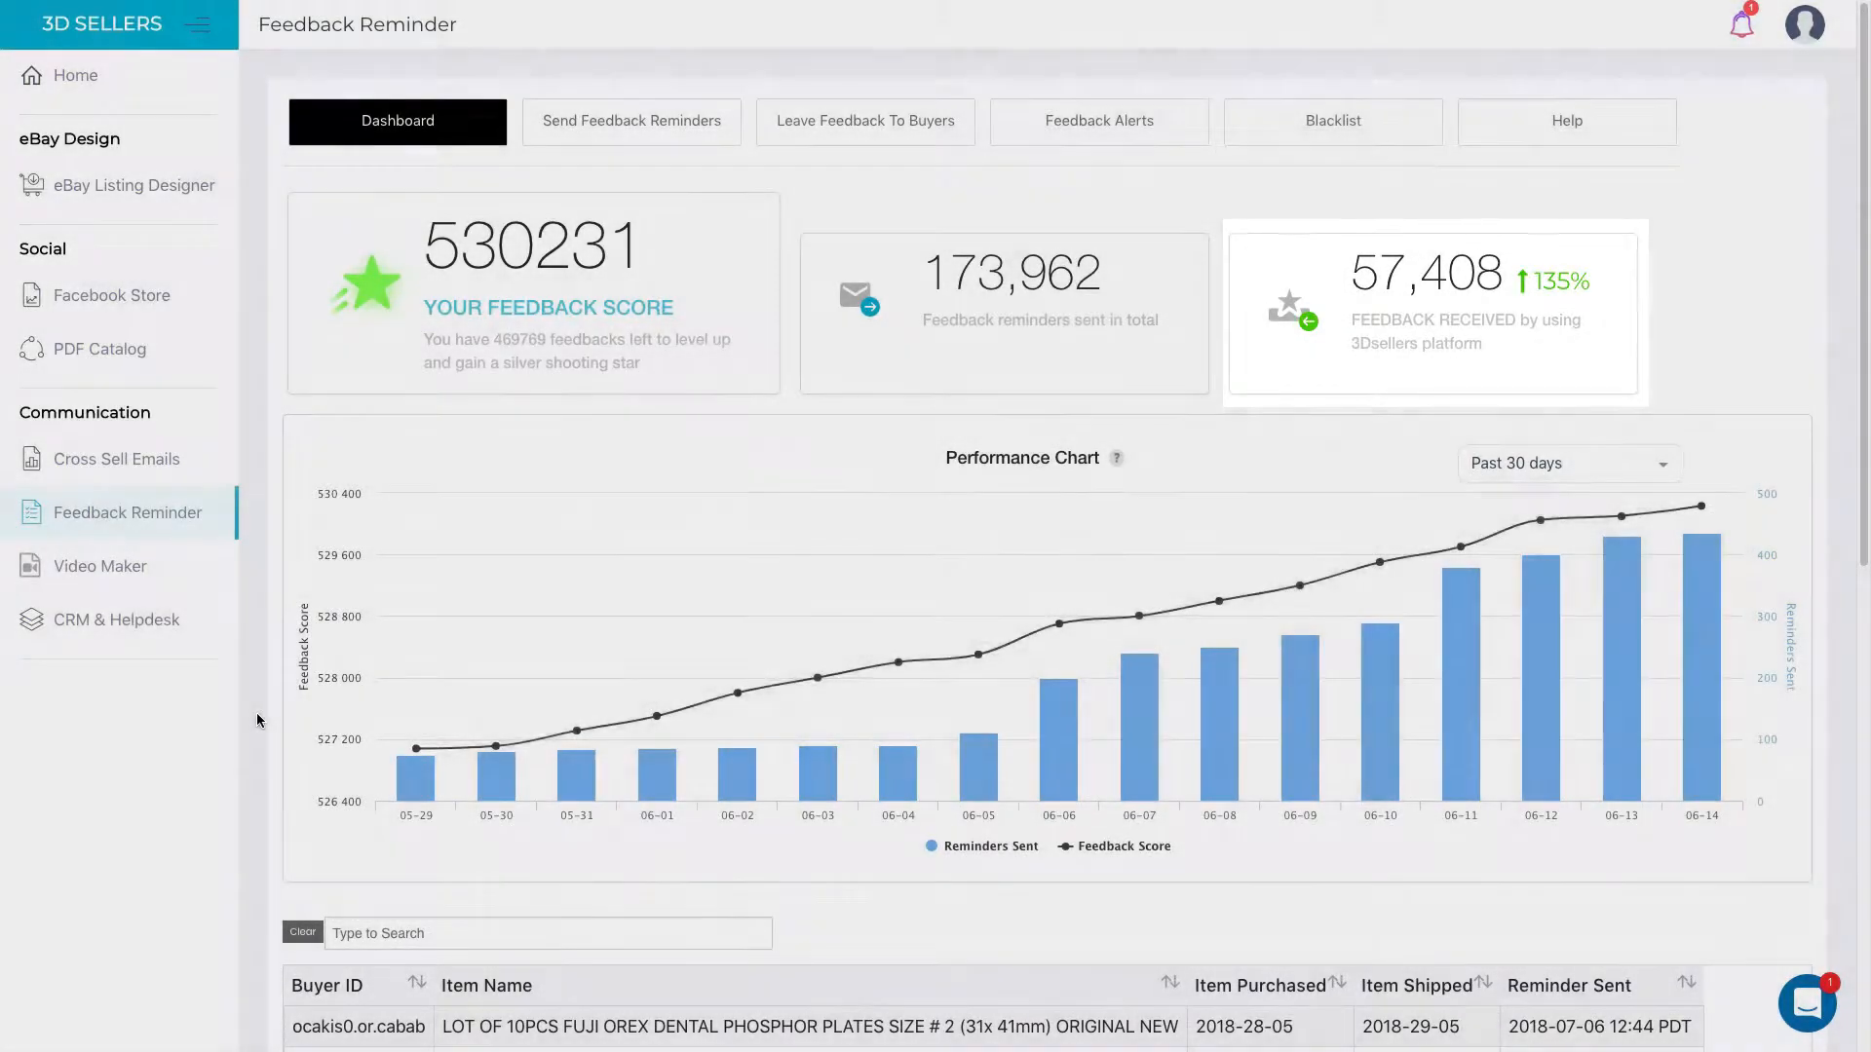
left_click(631, 121)
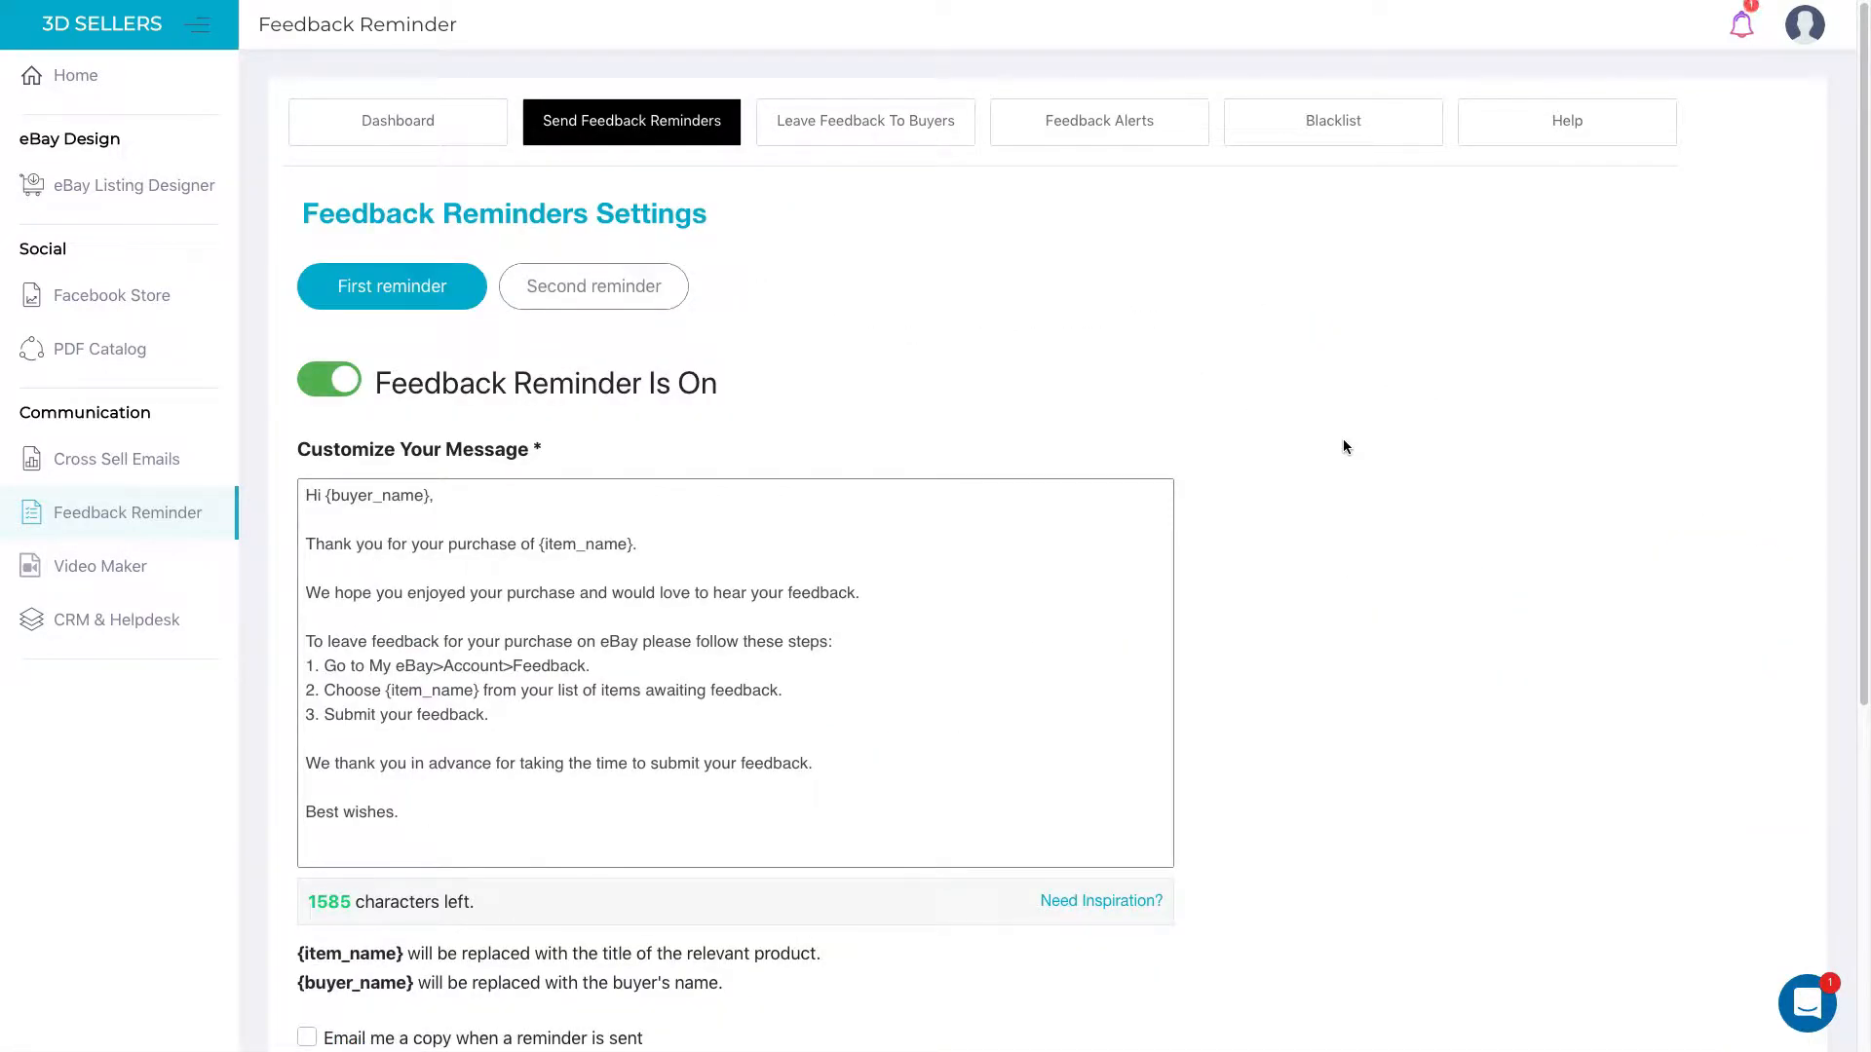
mouse_move(1550, 649)
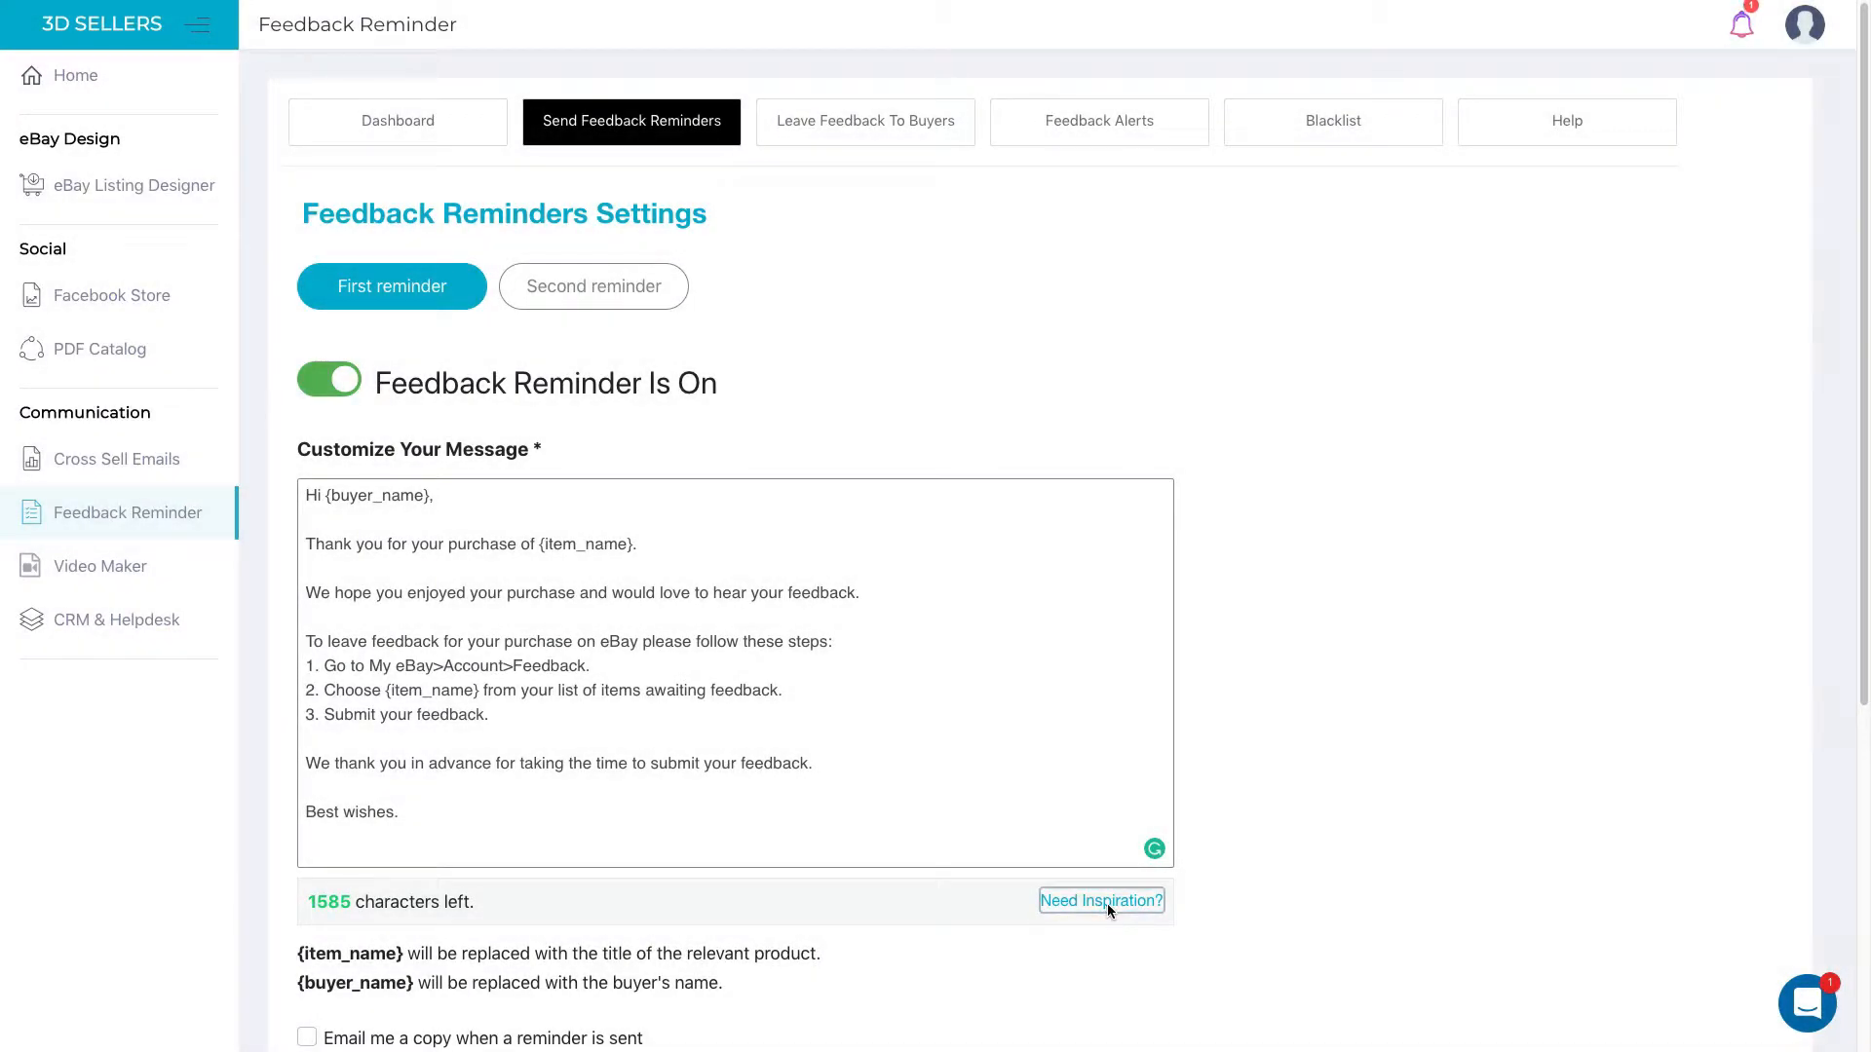
left_click(1100, 900)
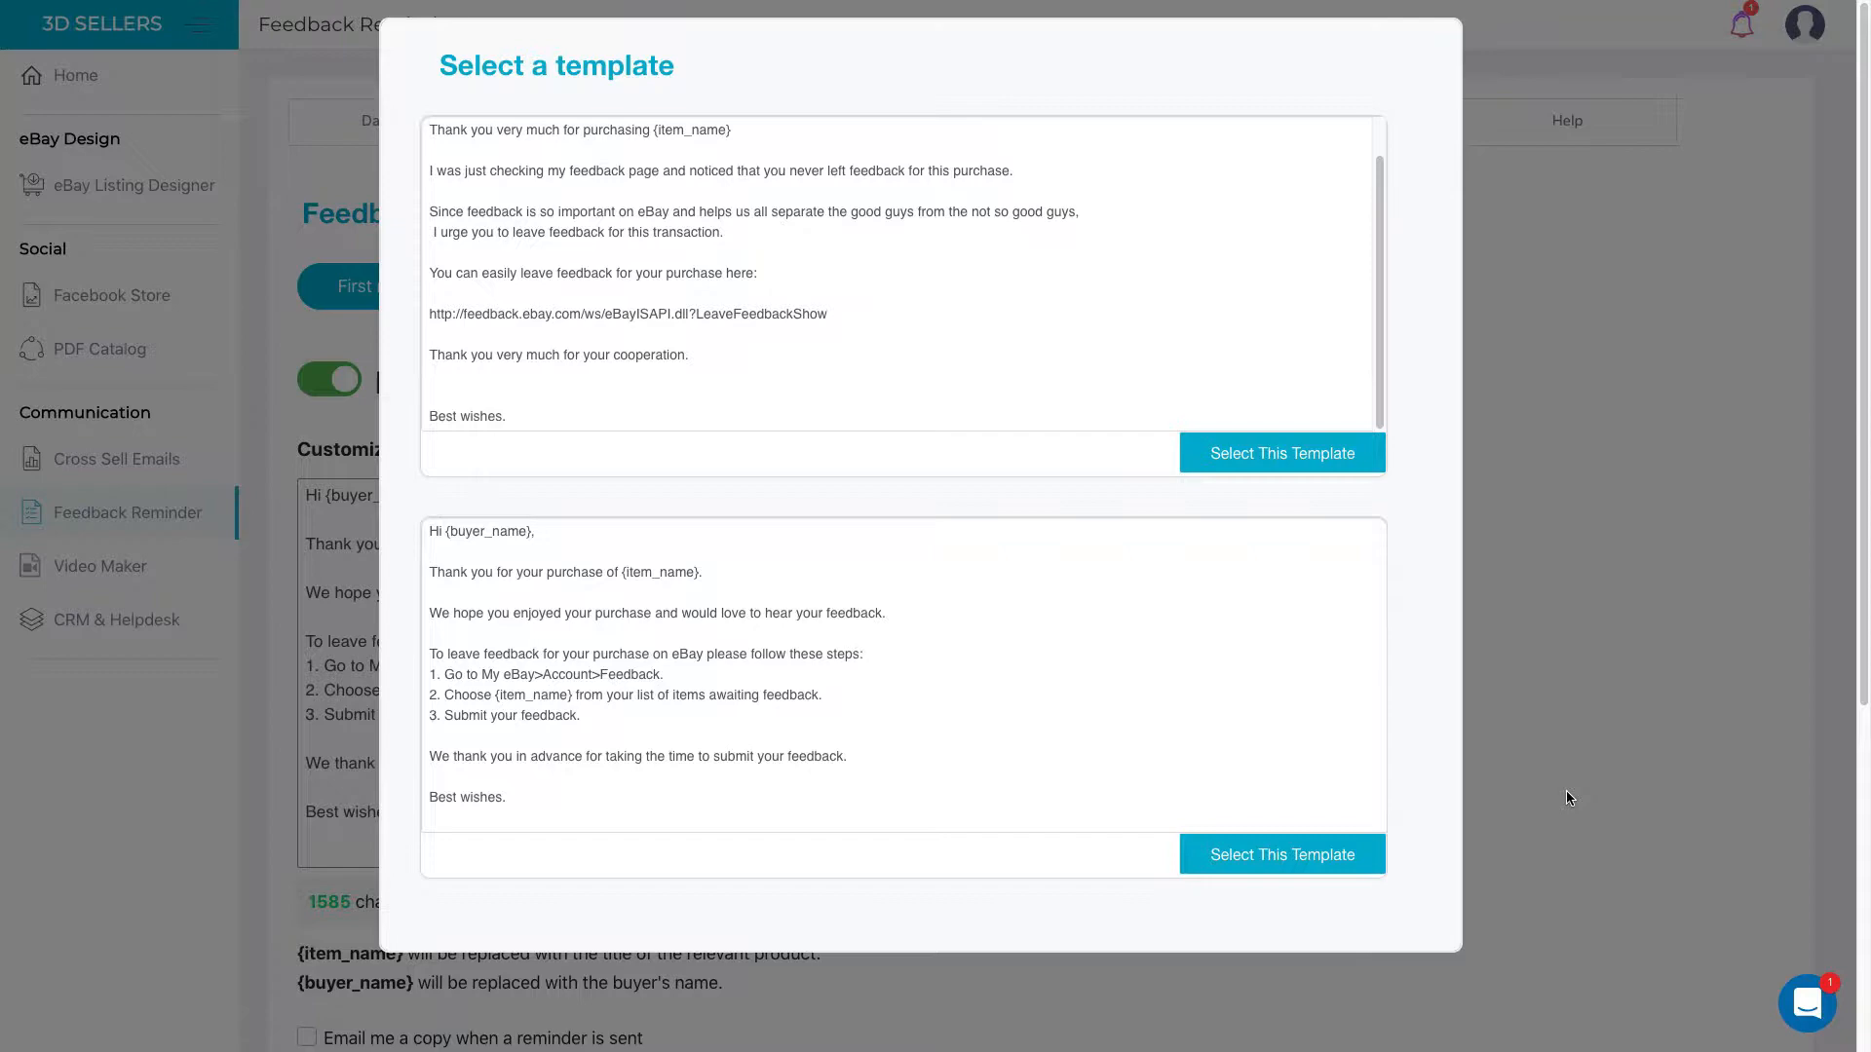
left_click(1281, 854)
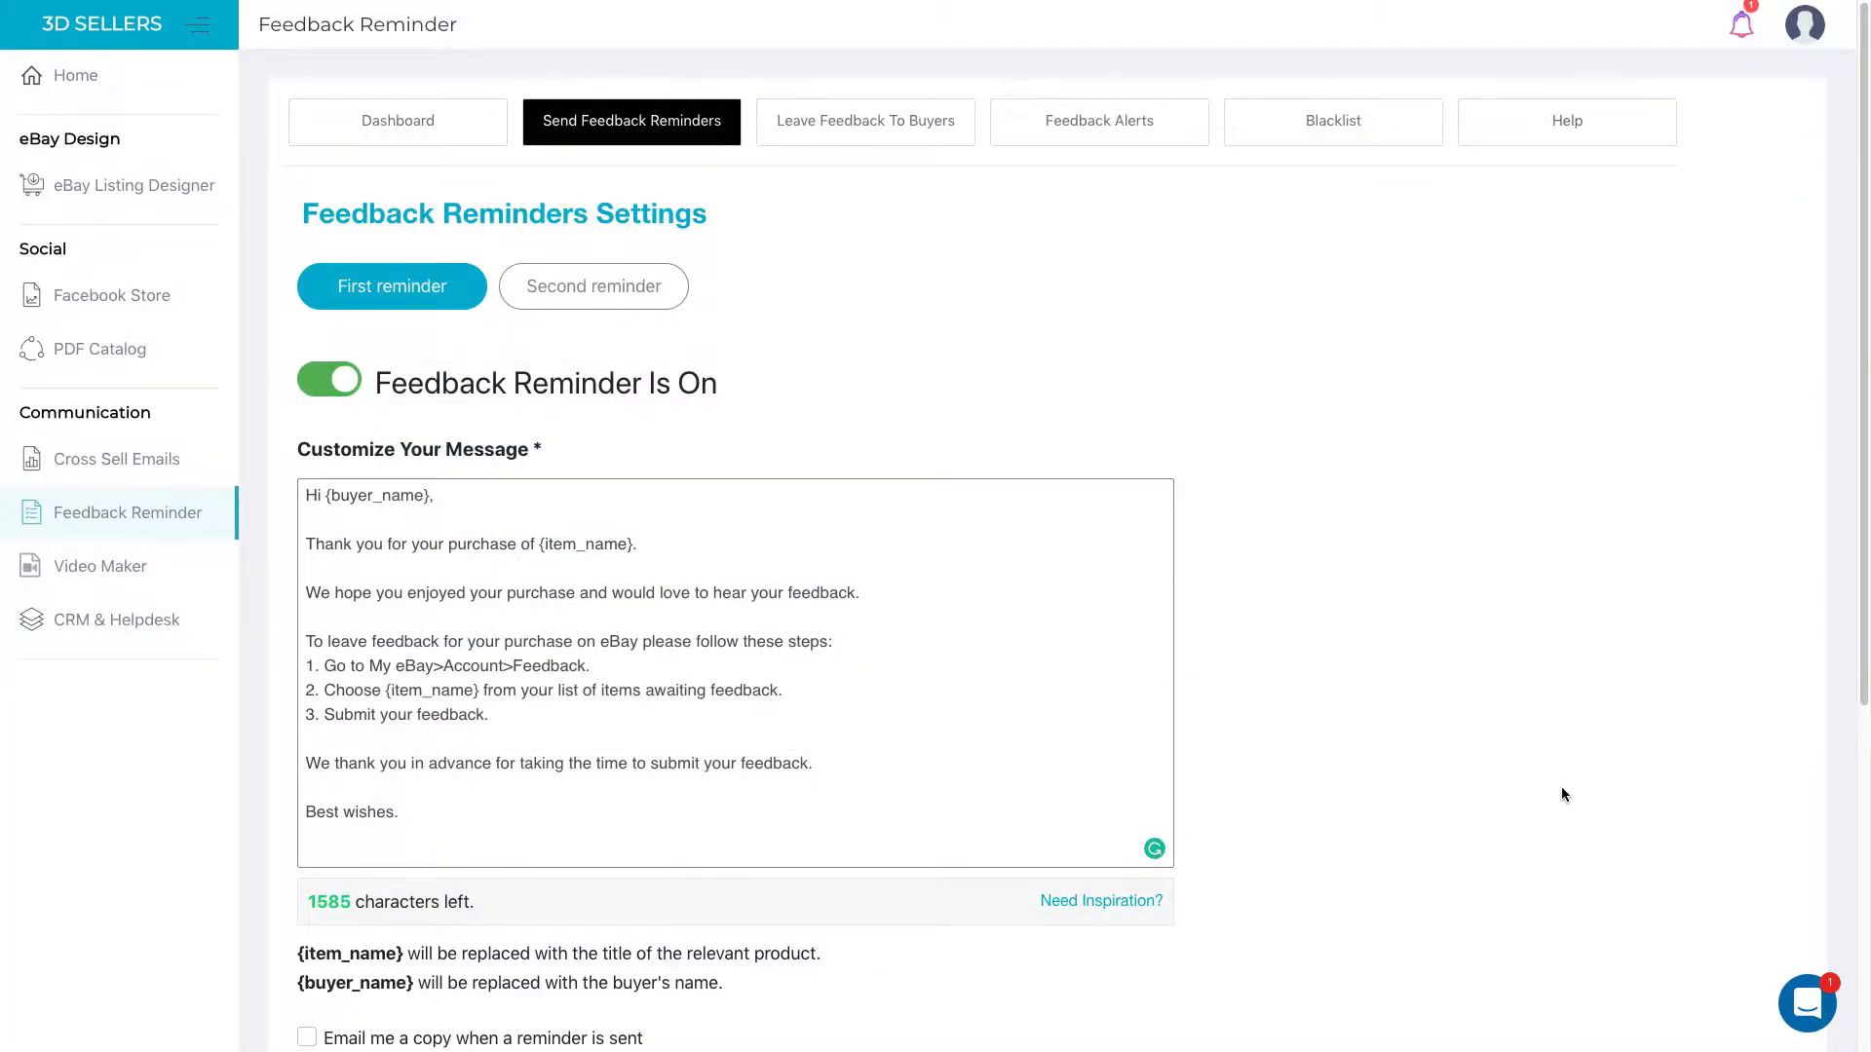
scroll("down", 3)
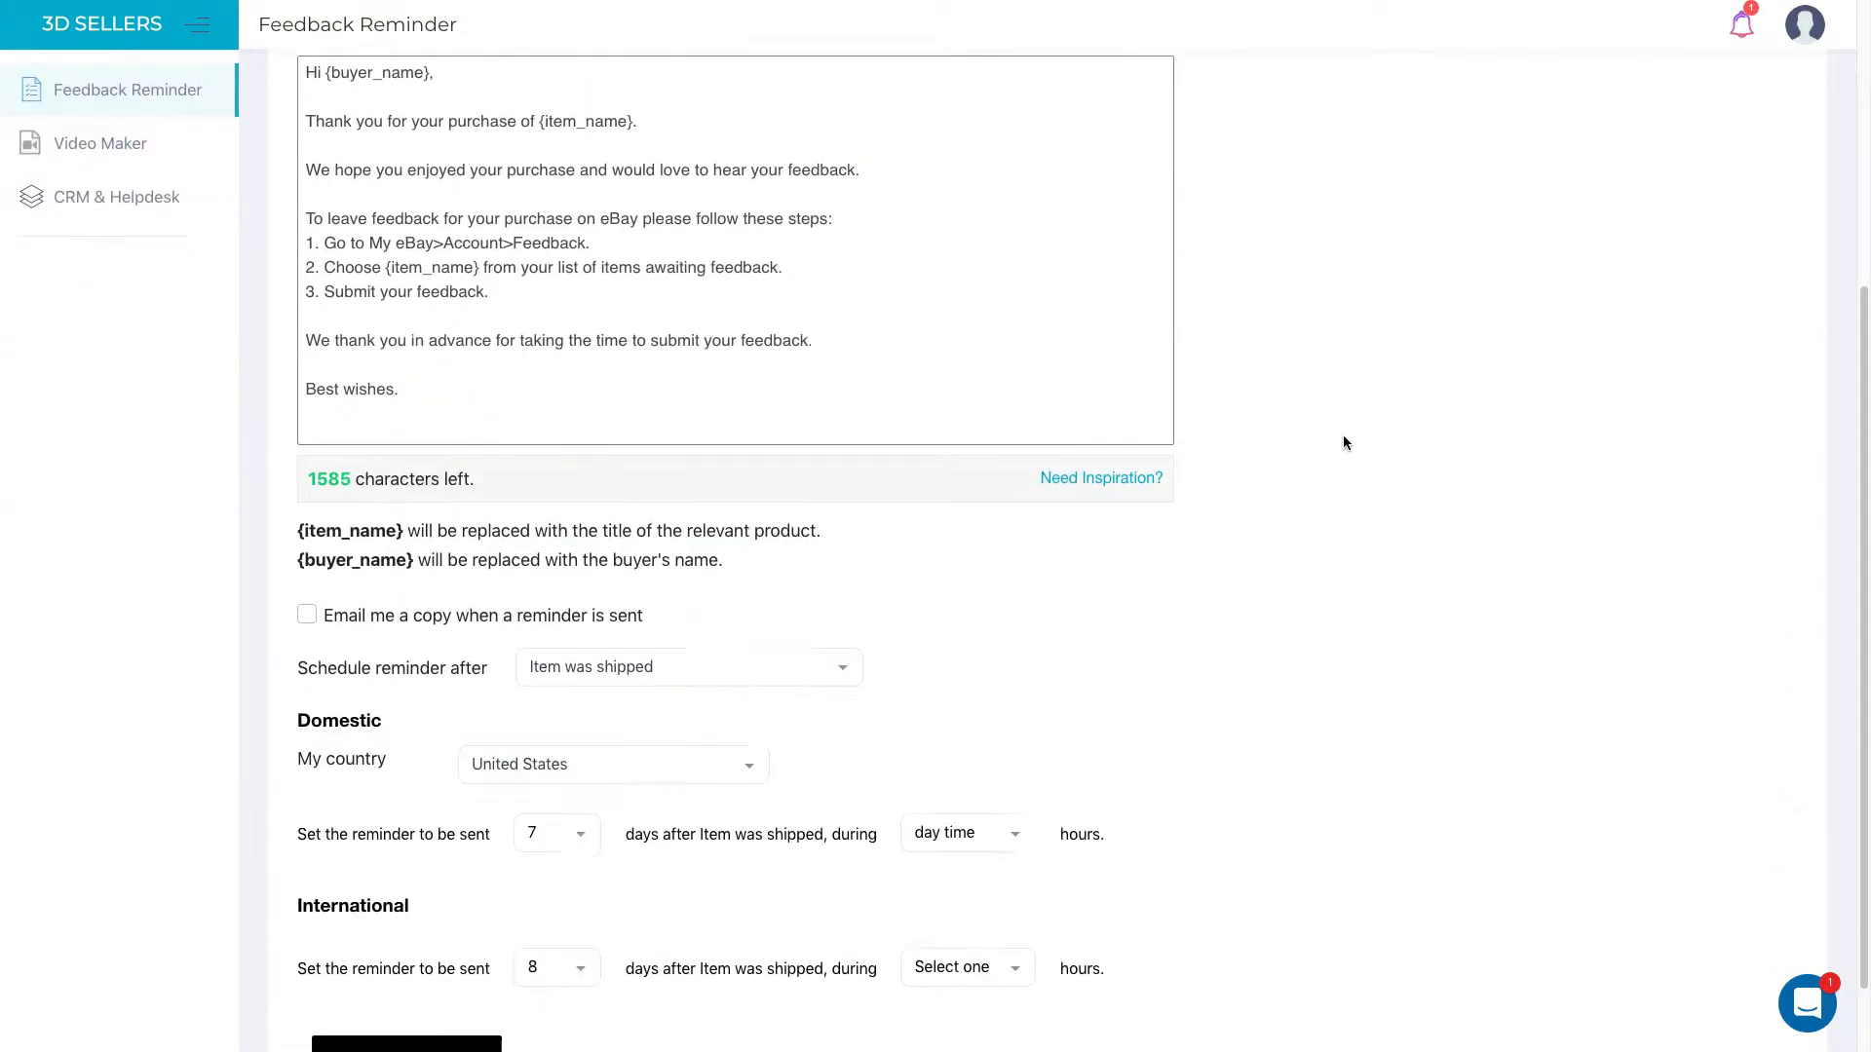
scroll("down", 3)
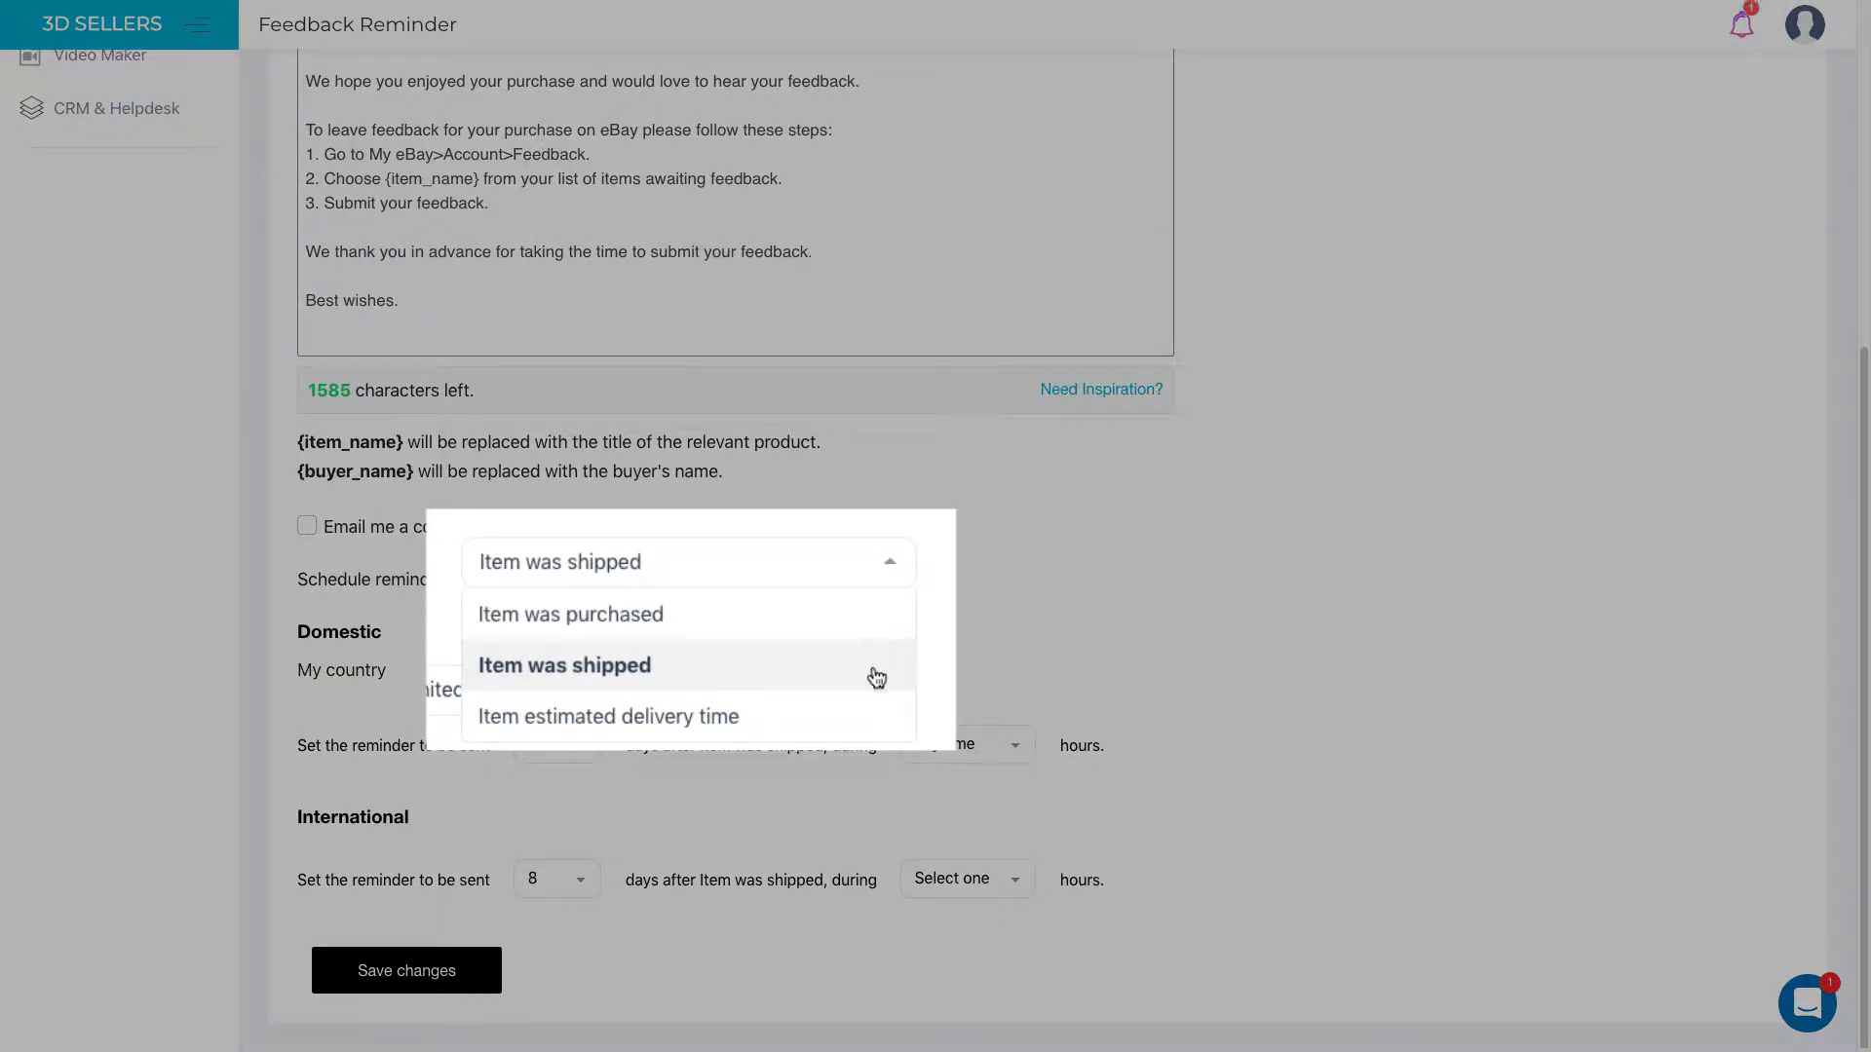
mouse_move(923, 681)
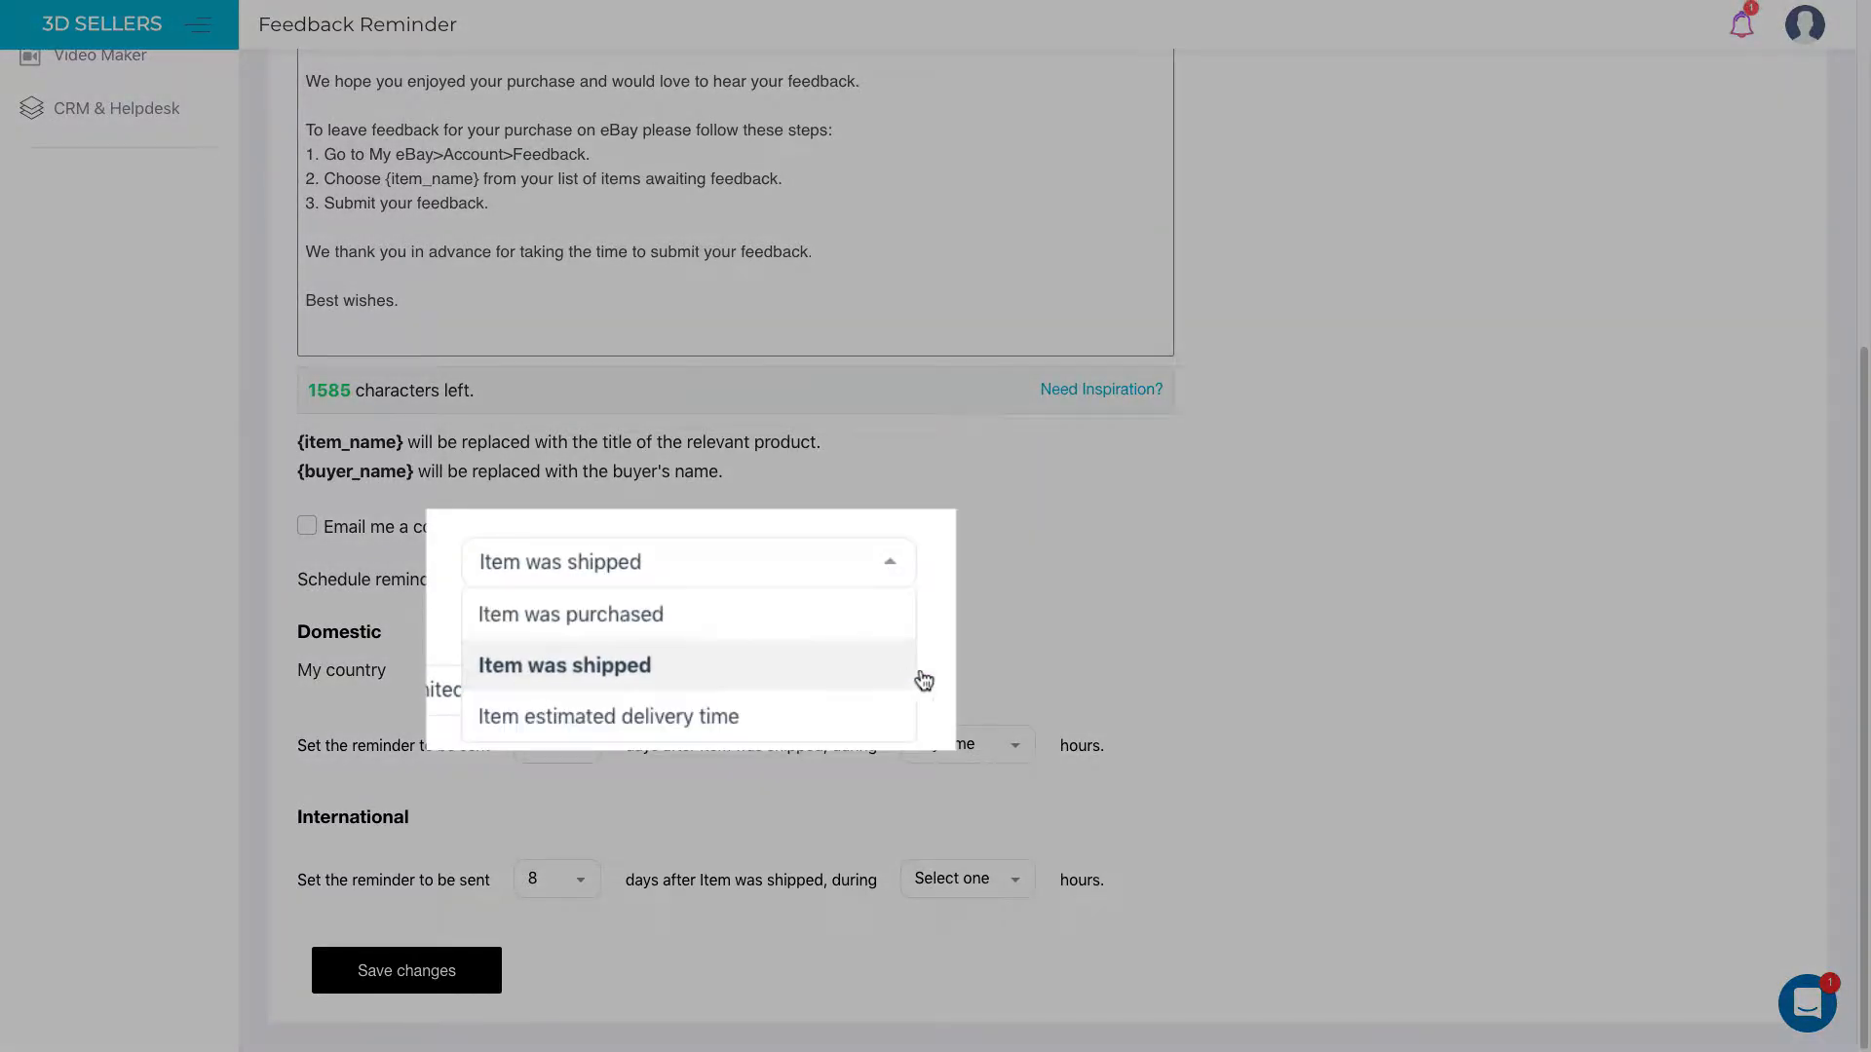
left_click(564, 665)
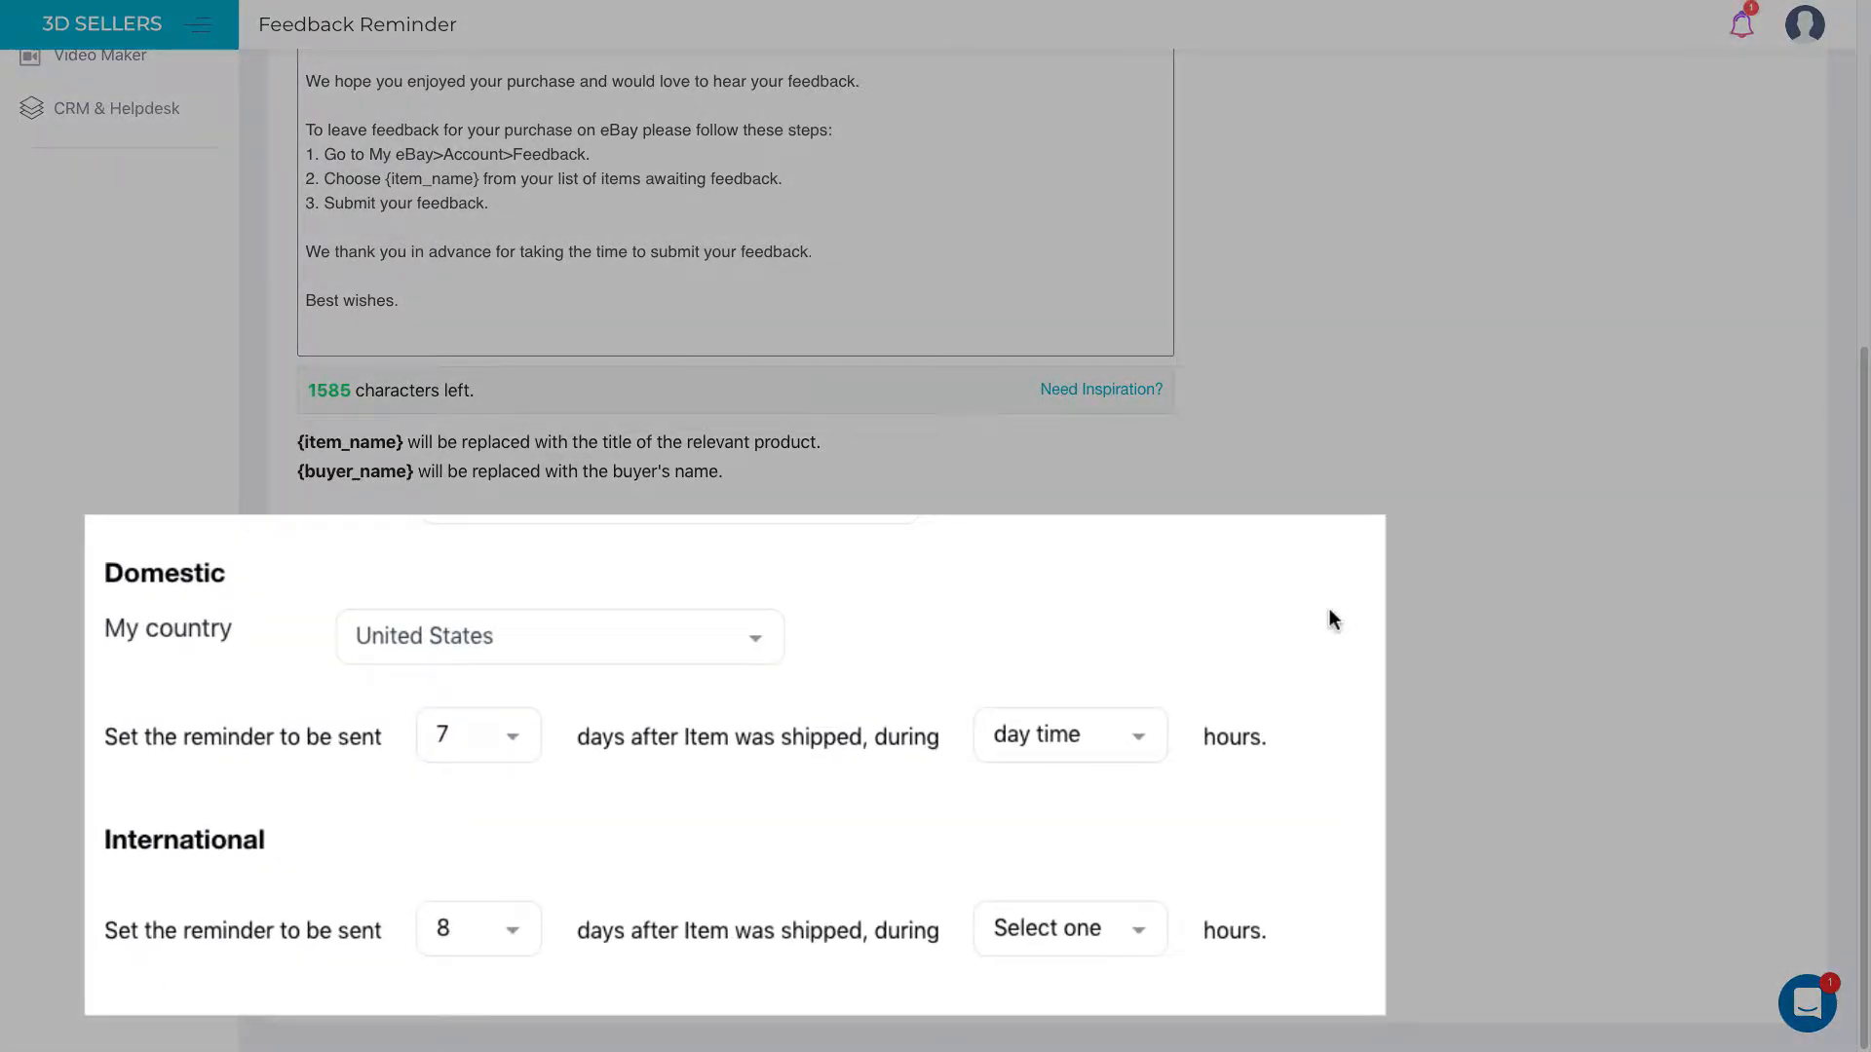
left_click(559, 636)
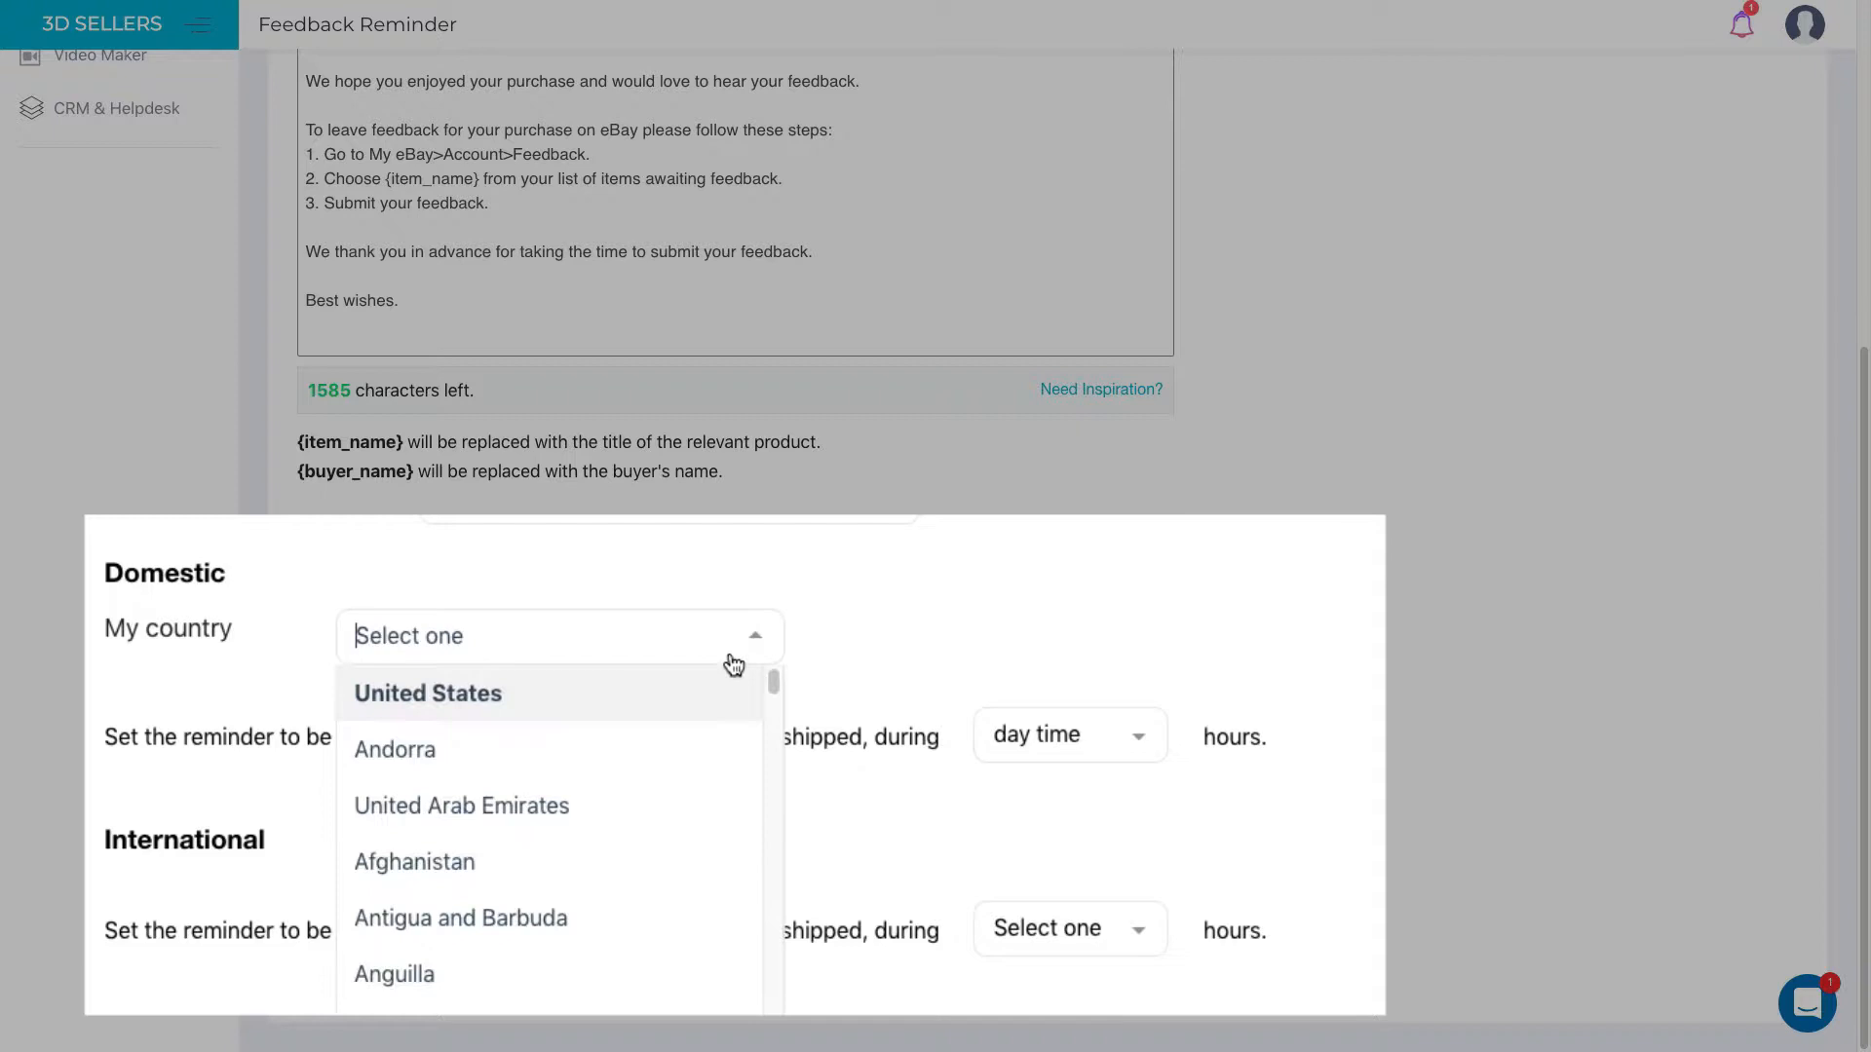
left_click(427, 693)
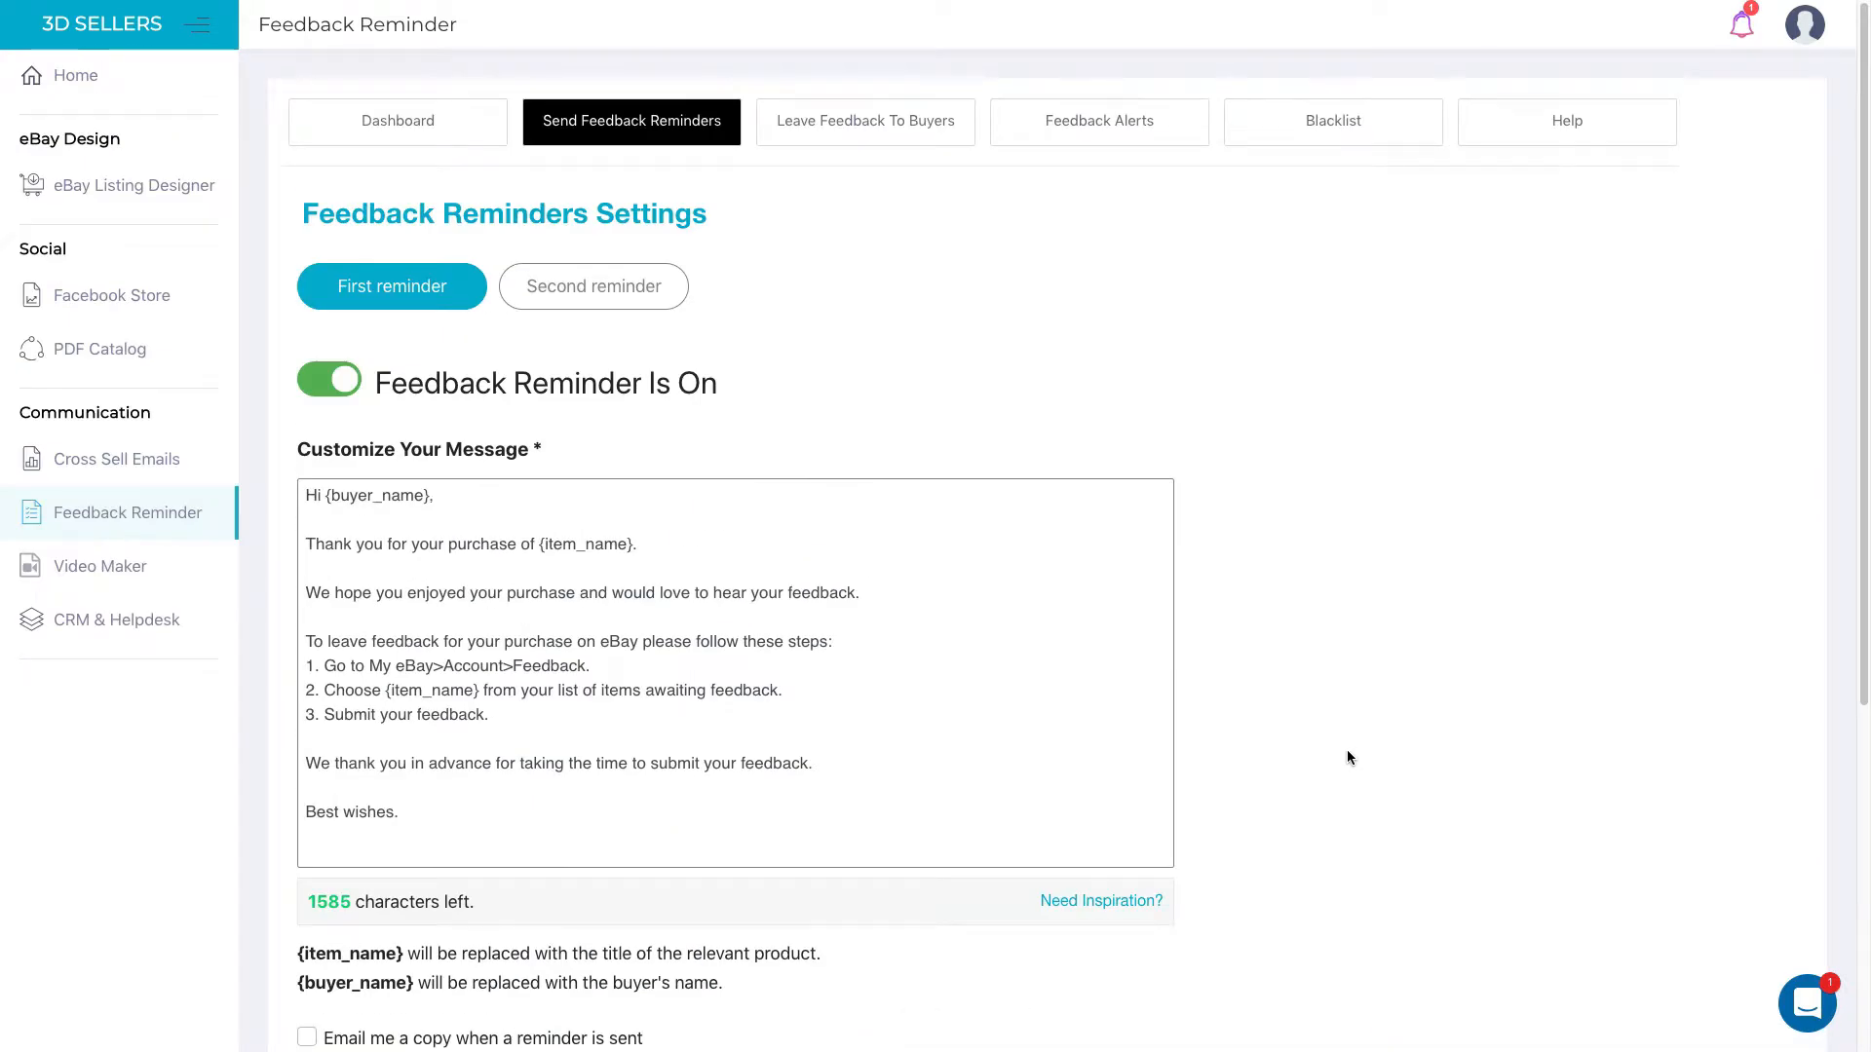
Step: Toggle the first Feedback Reminder off and on, then view the second reminder's settings
left_click(330, 379)
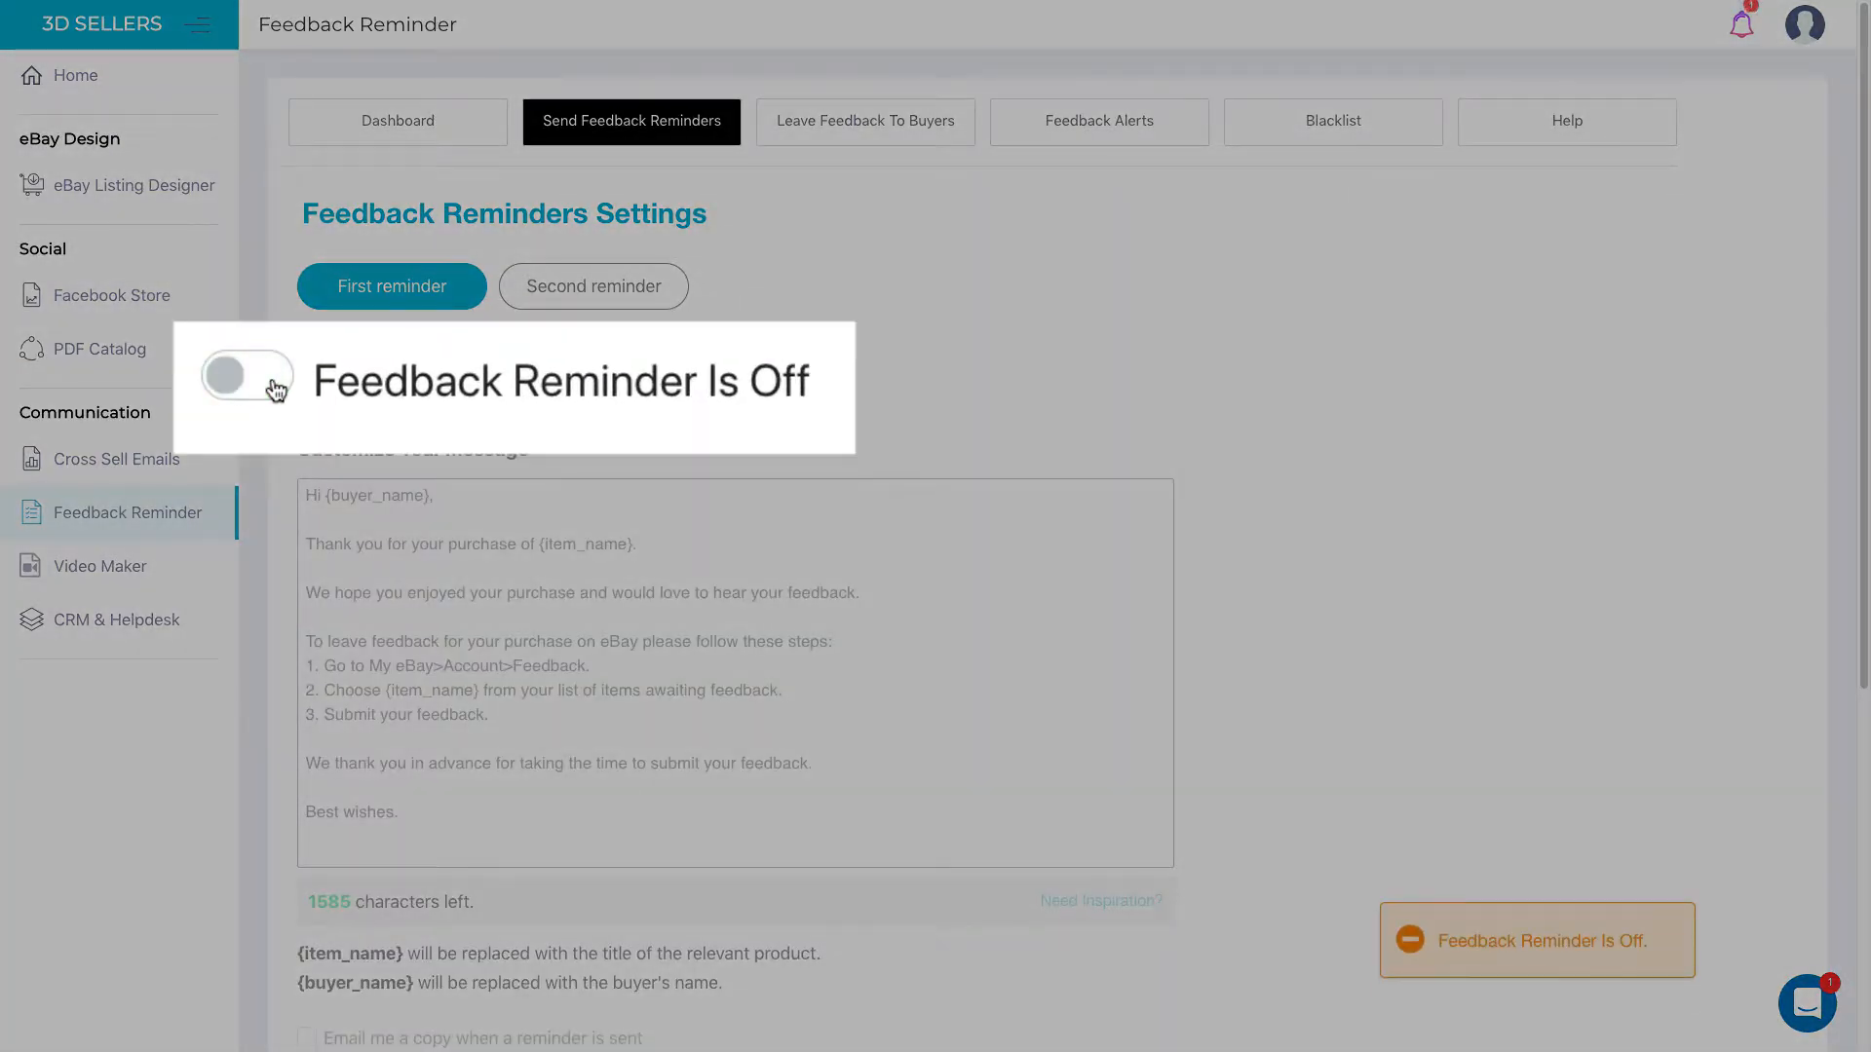
left_click(247, 375)
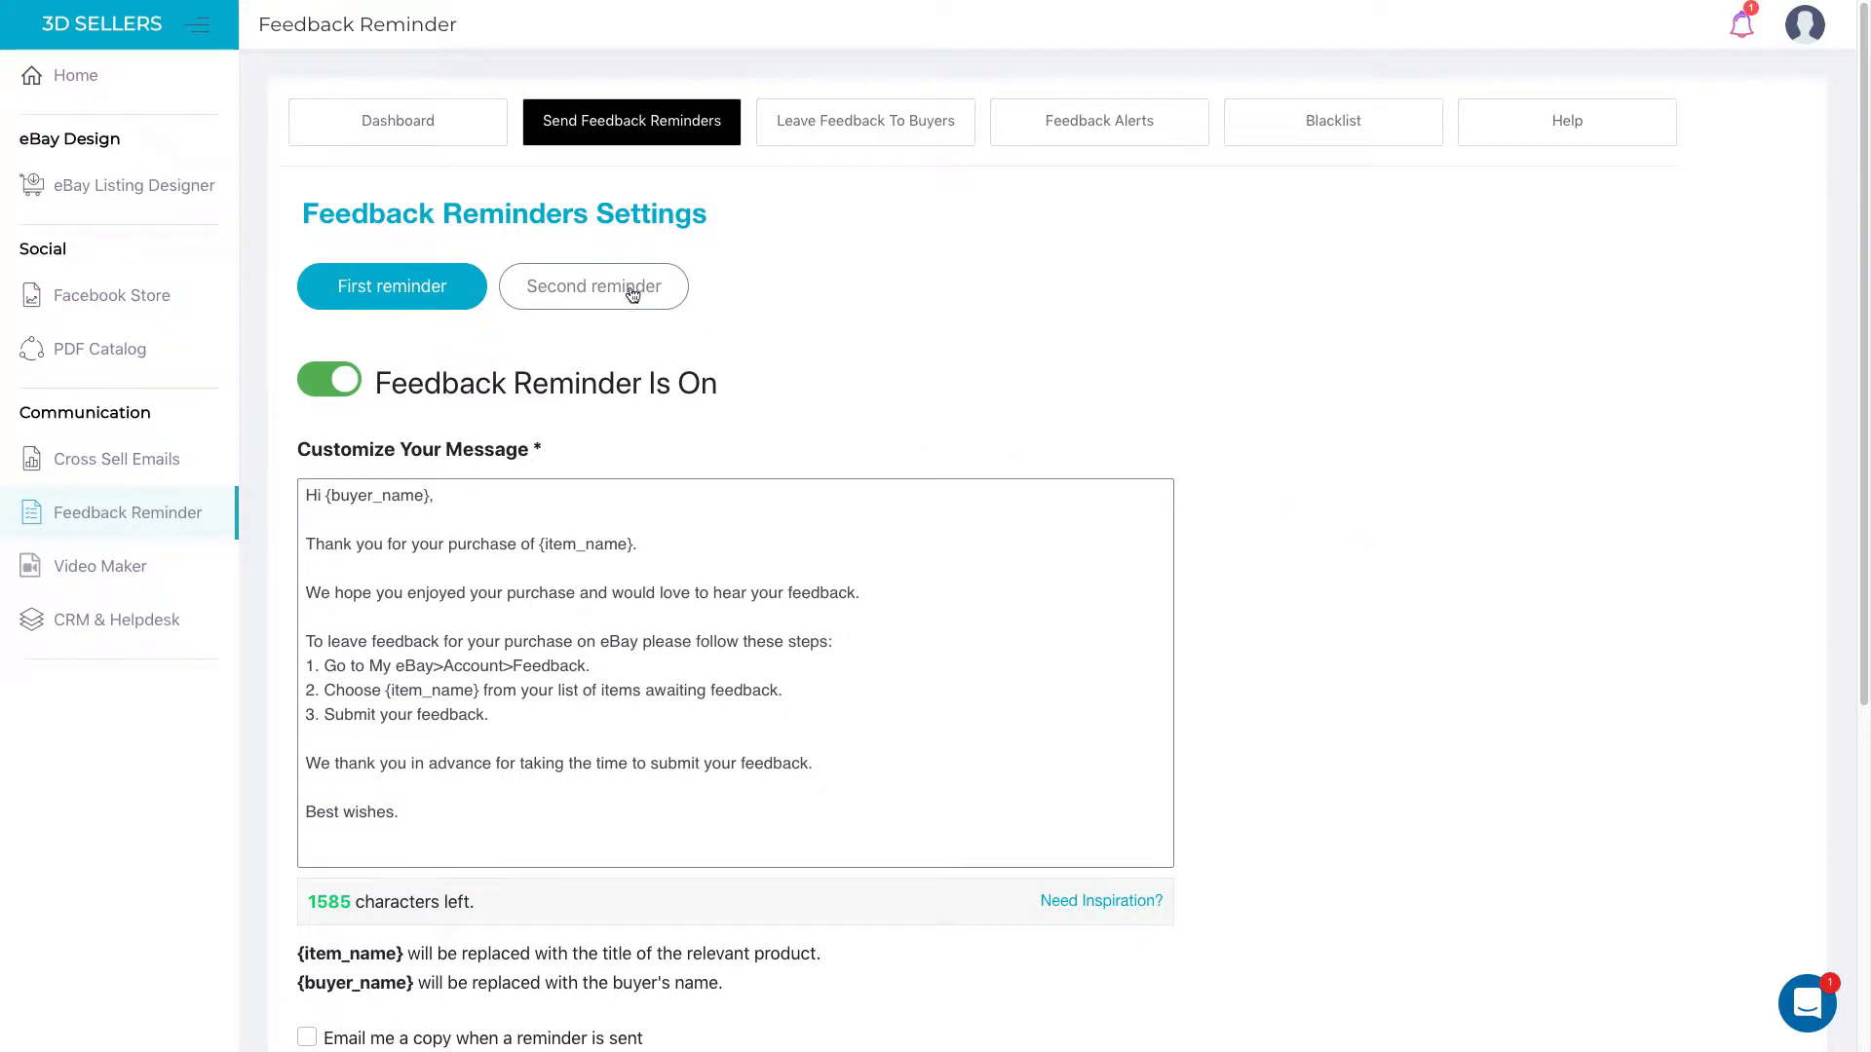
left_click(593, 286)
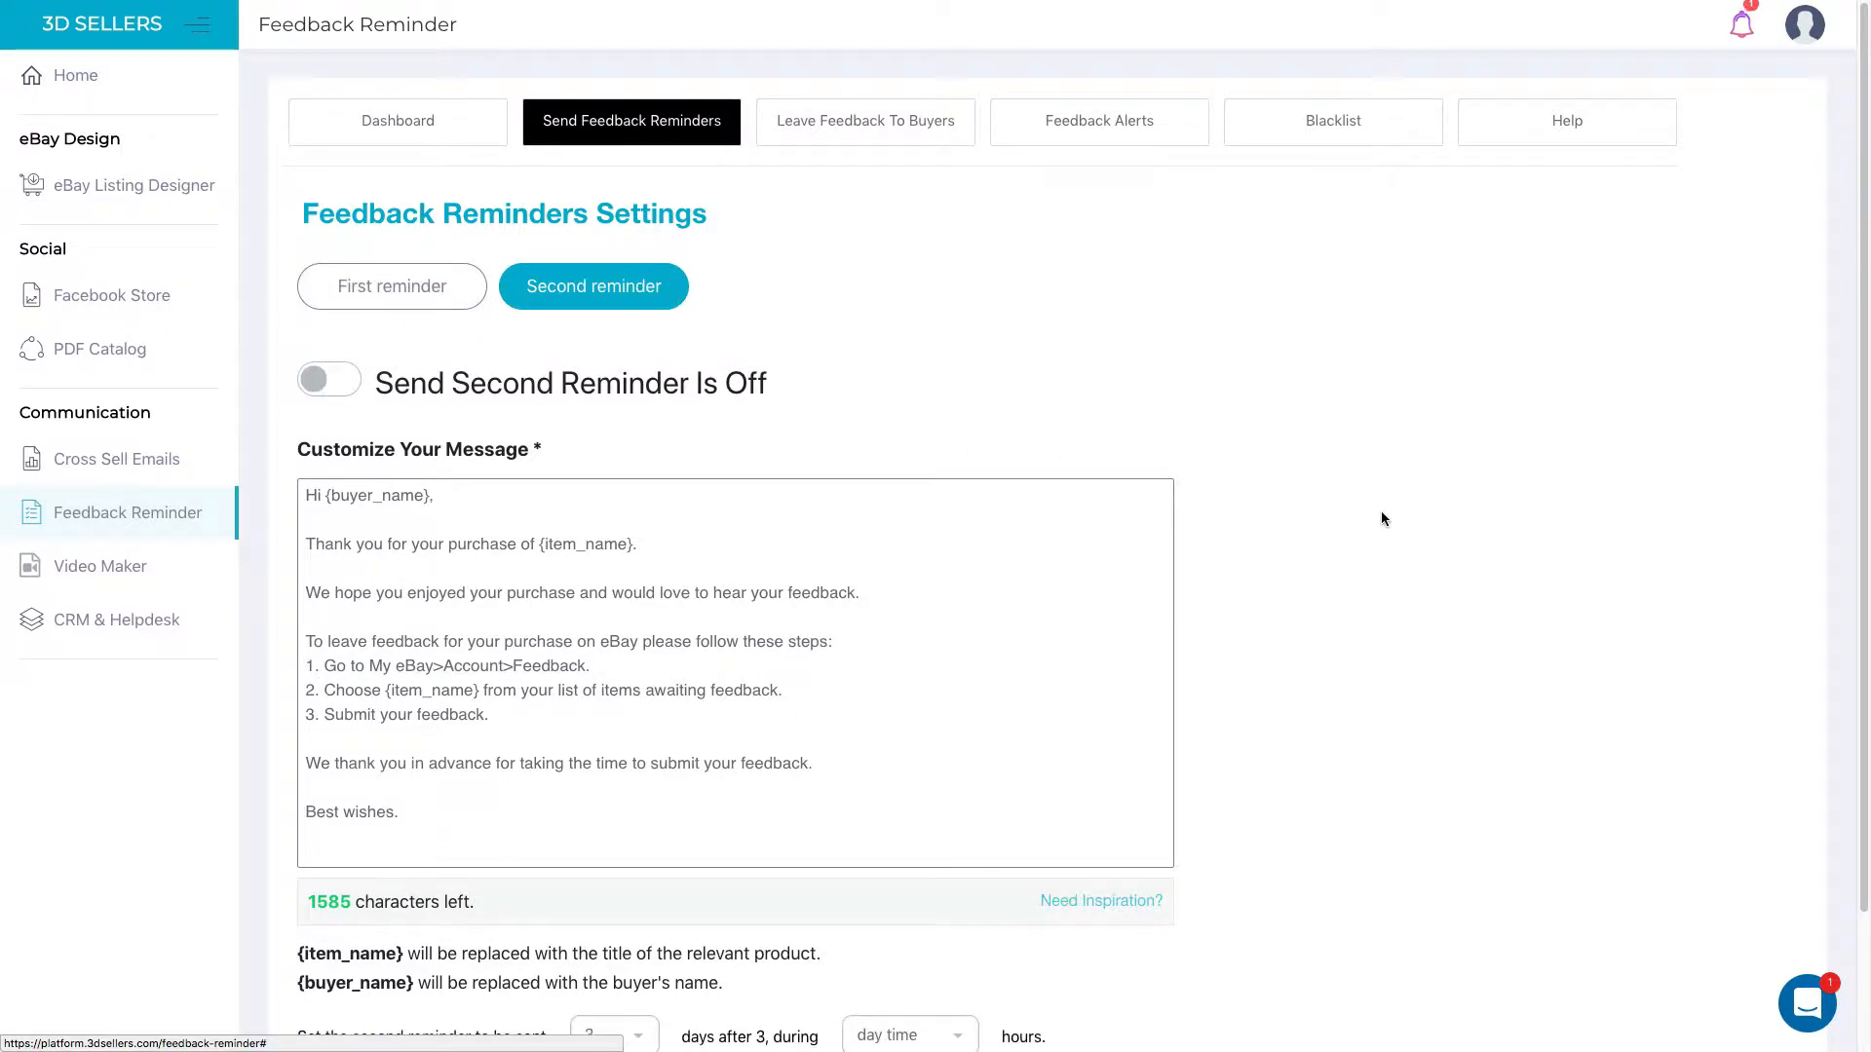
scroll("down", 3)
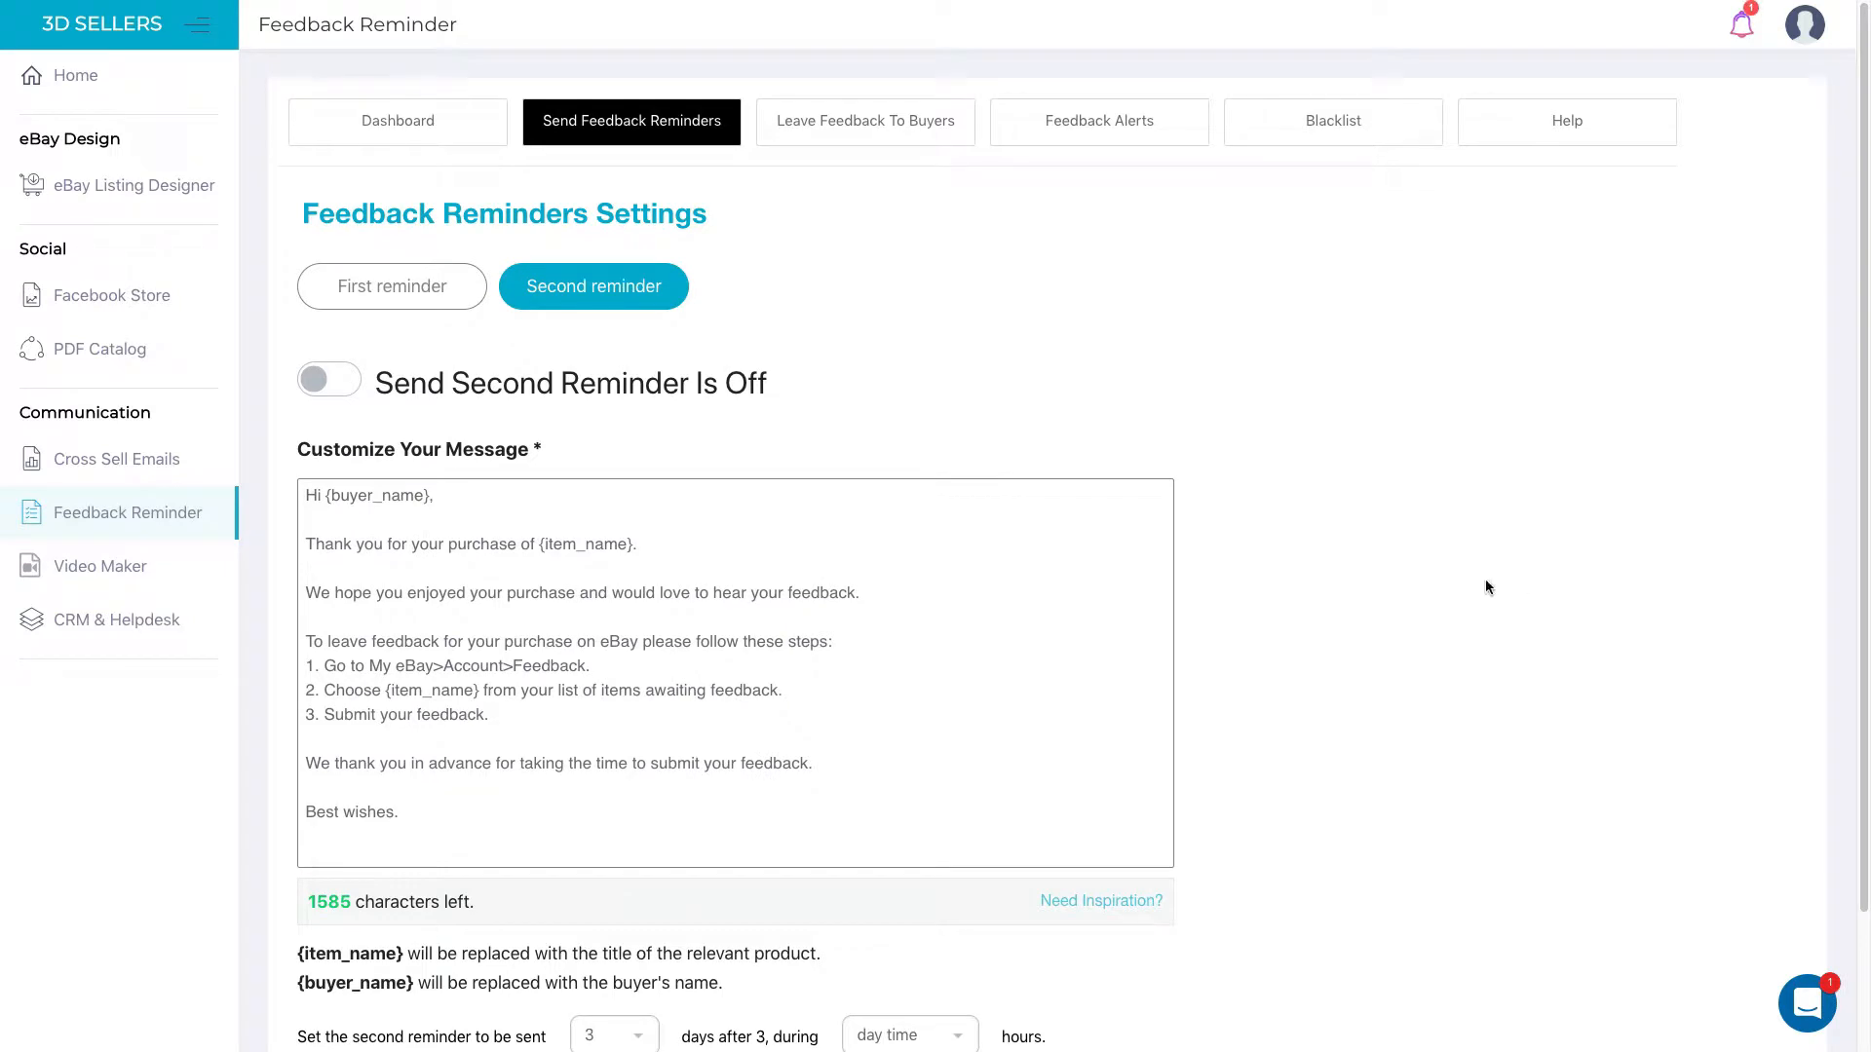
Step: Add the comment 'New Message' to the Leave Feedback To Buyers comment list
left_click(865, 121)
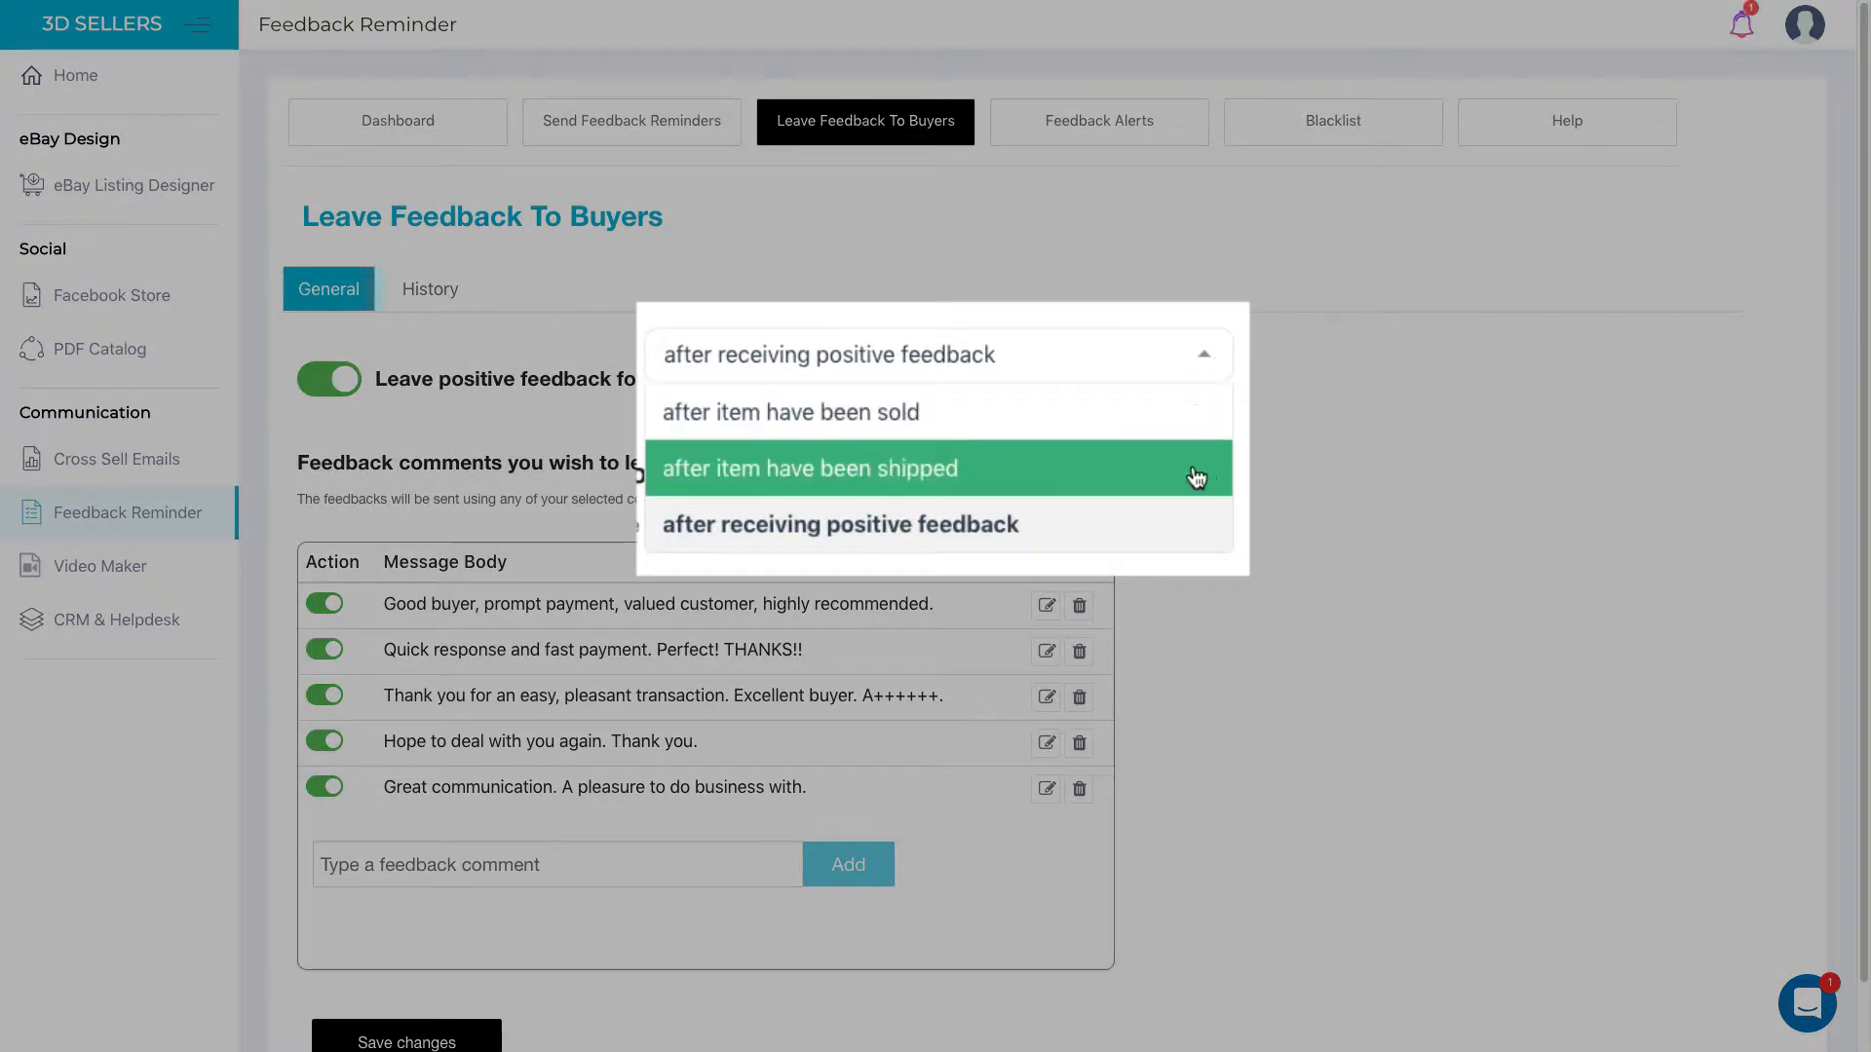
mouse_move(1200, 502)
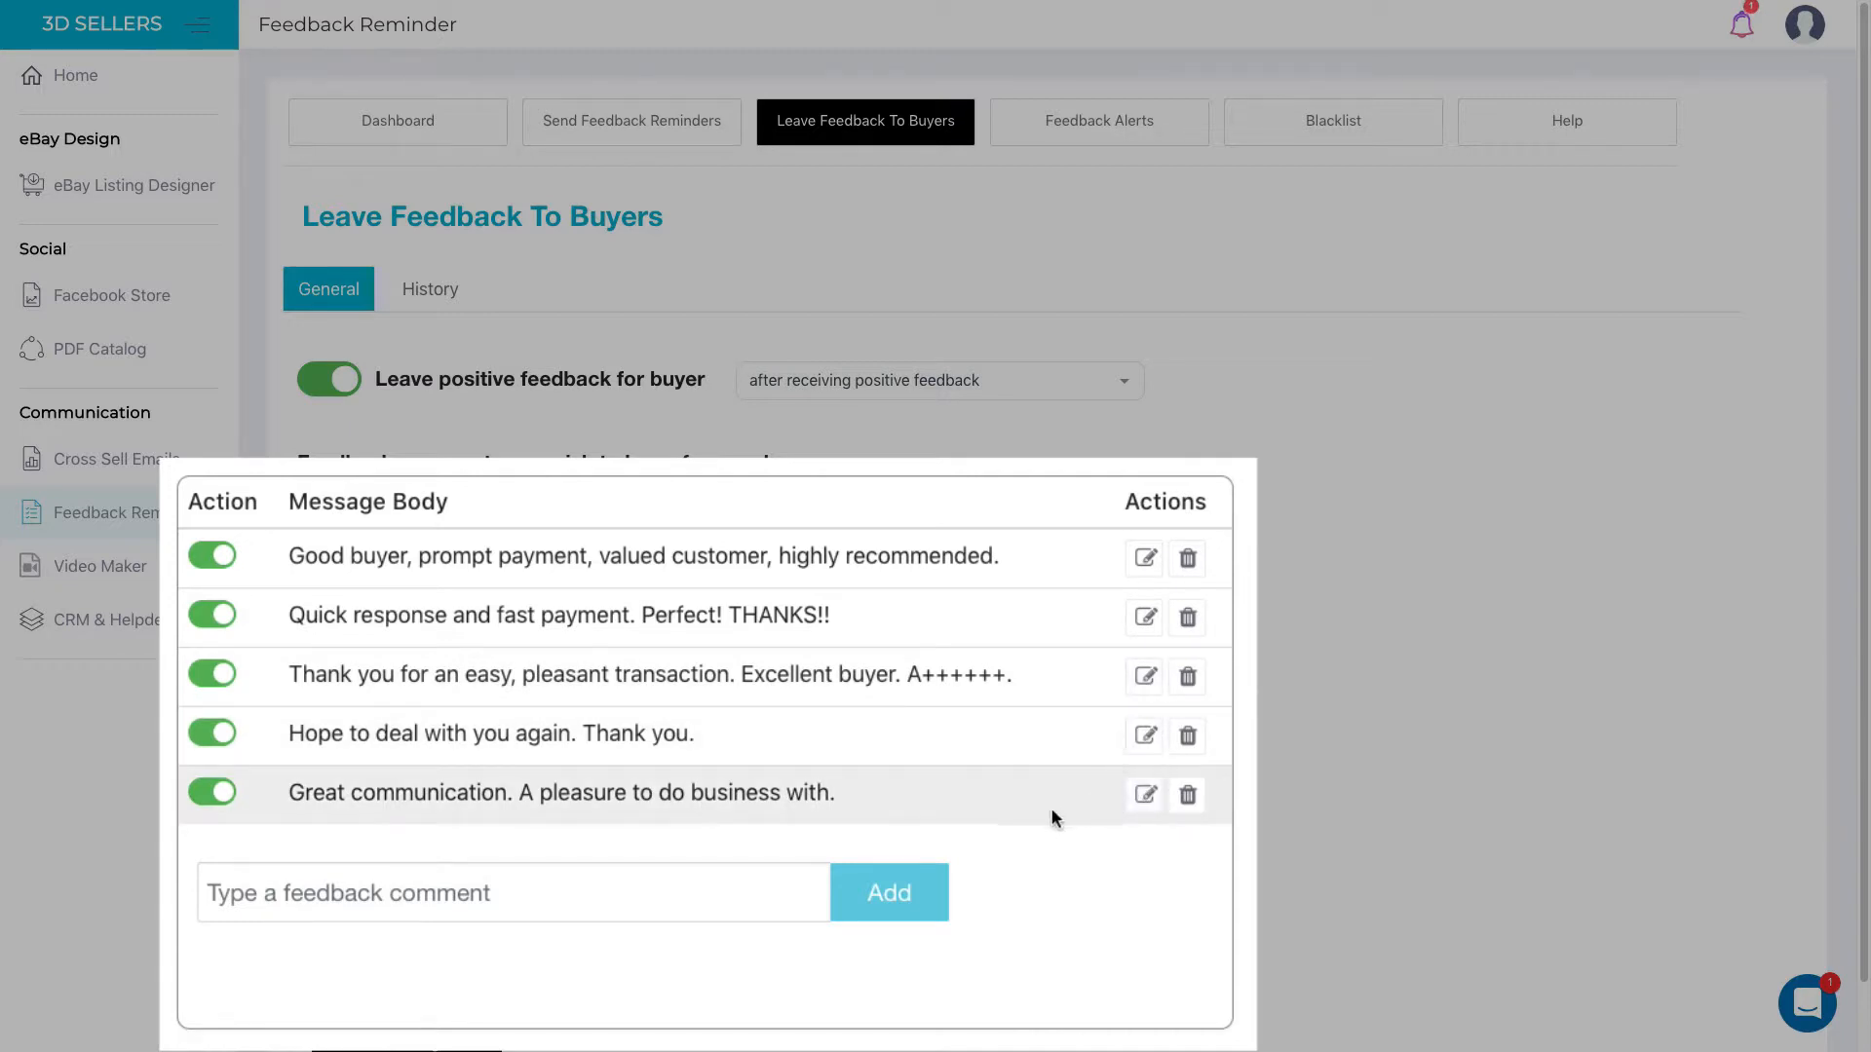
left_click(511, 893)
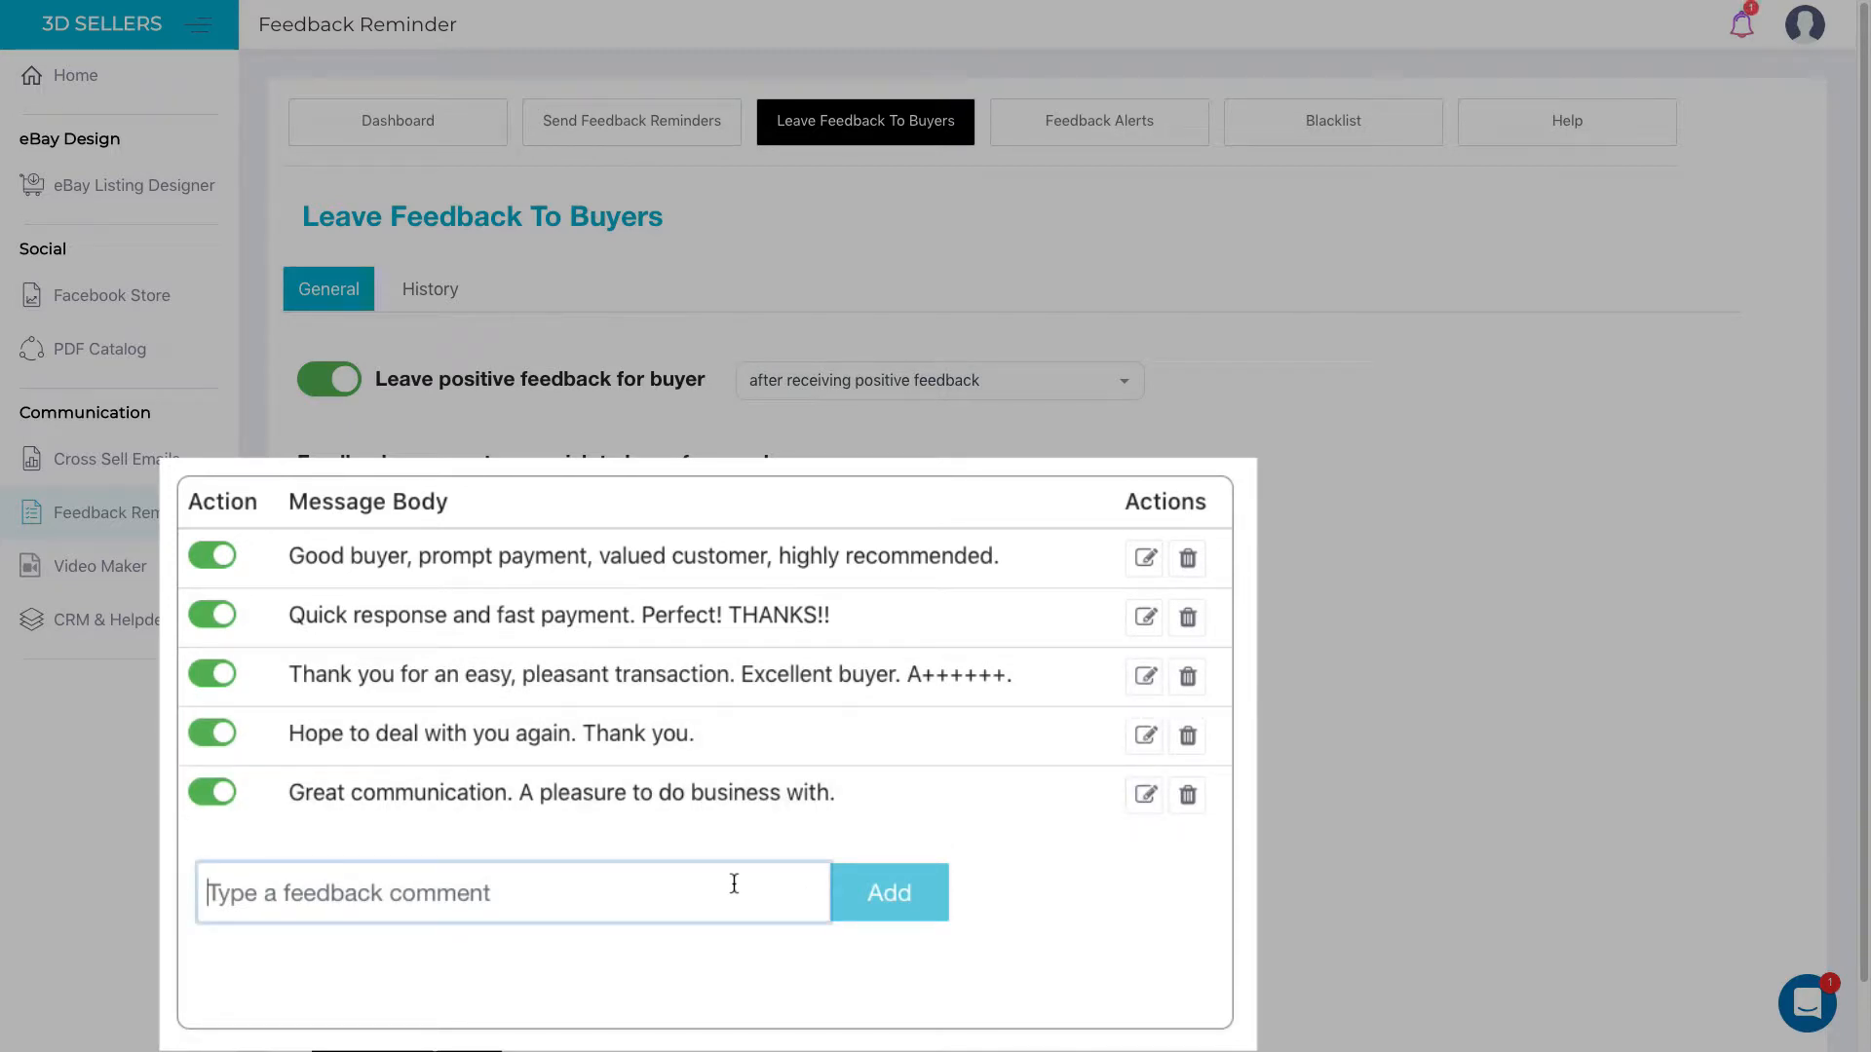
type("New Message")
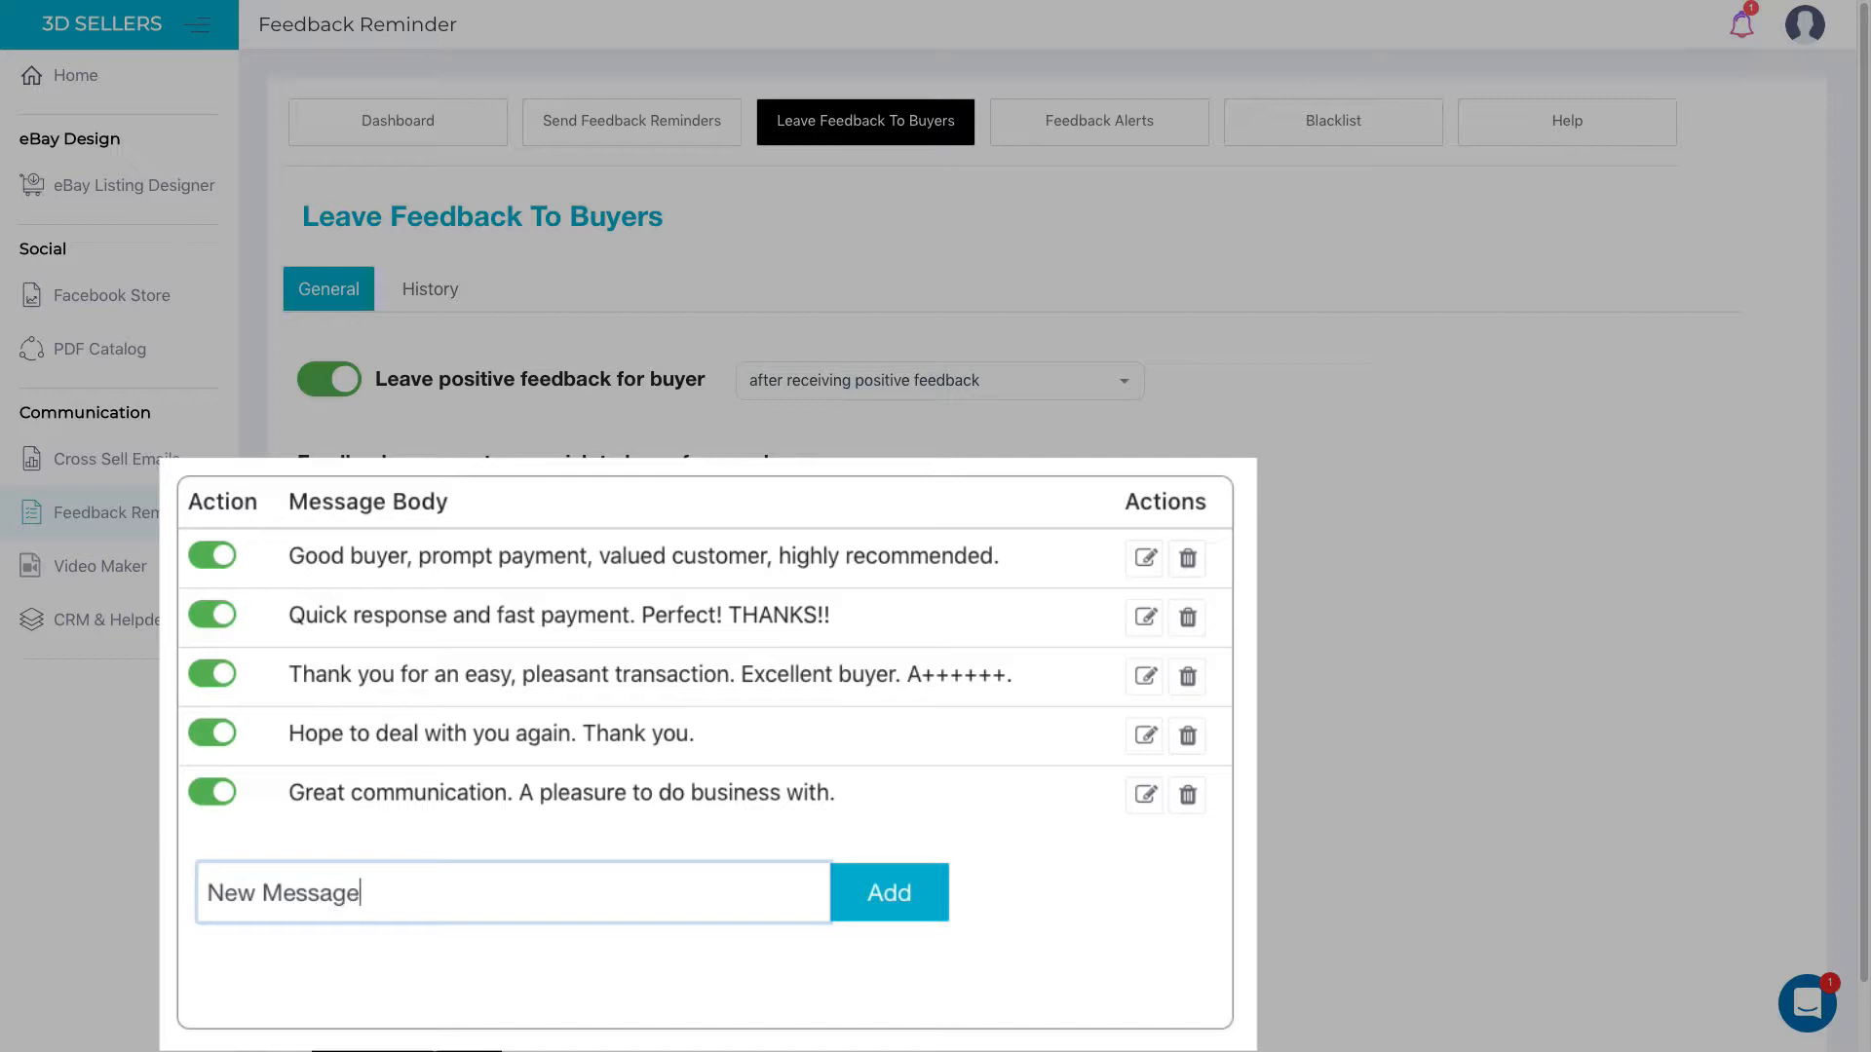
left_click(888, 891)
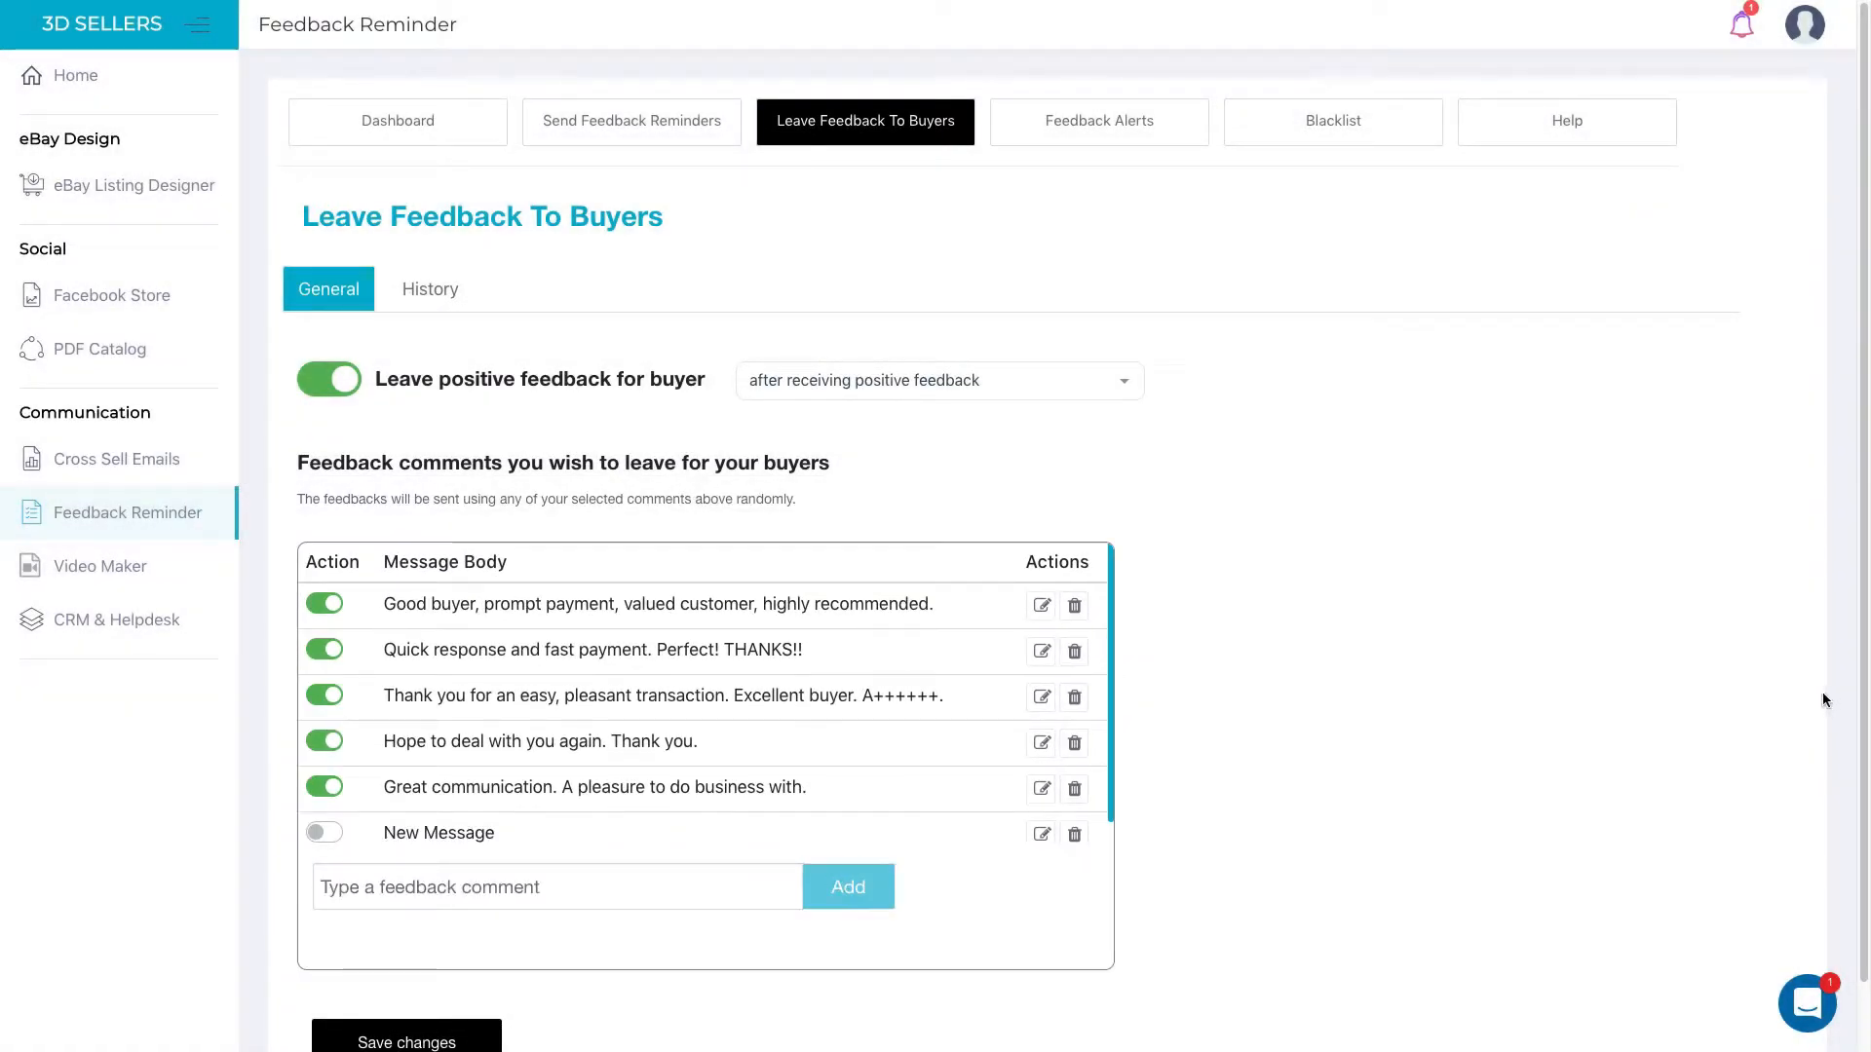
Step: Show Feedback Alerts, with alerts on for positive, neutral and negative feedback
left_click(1099, 120)
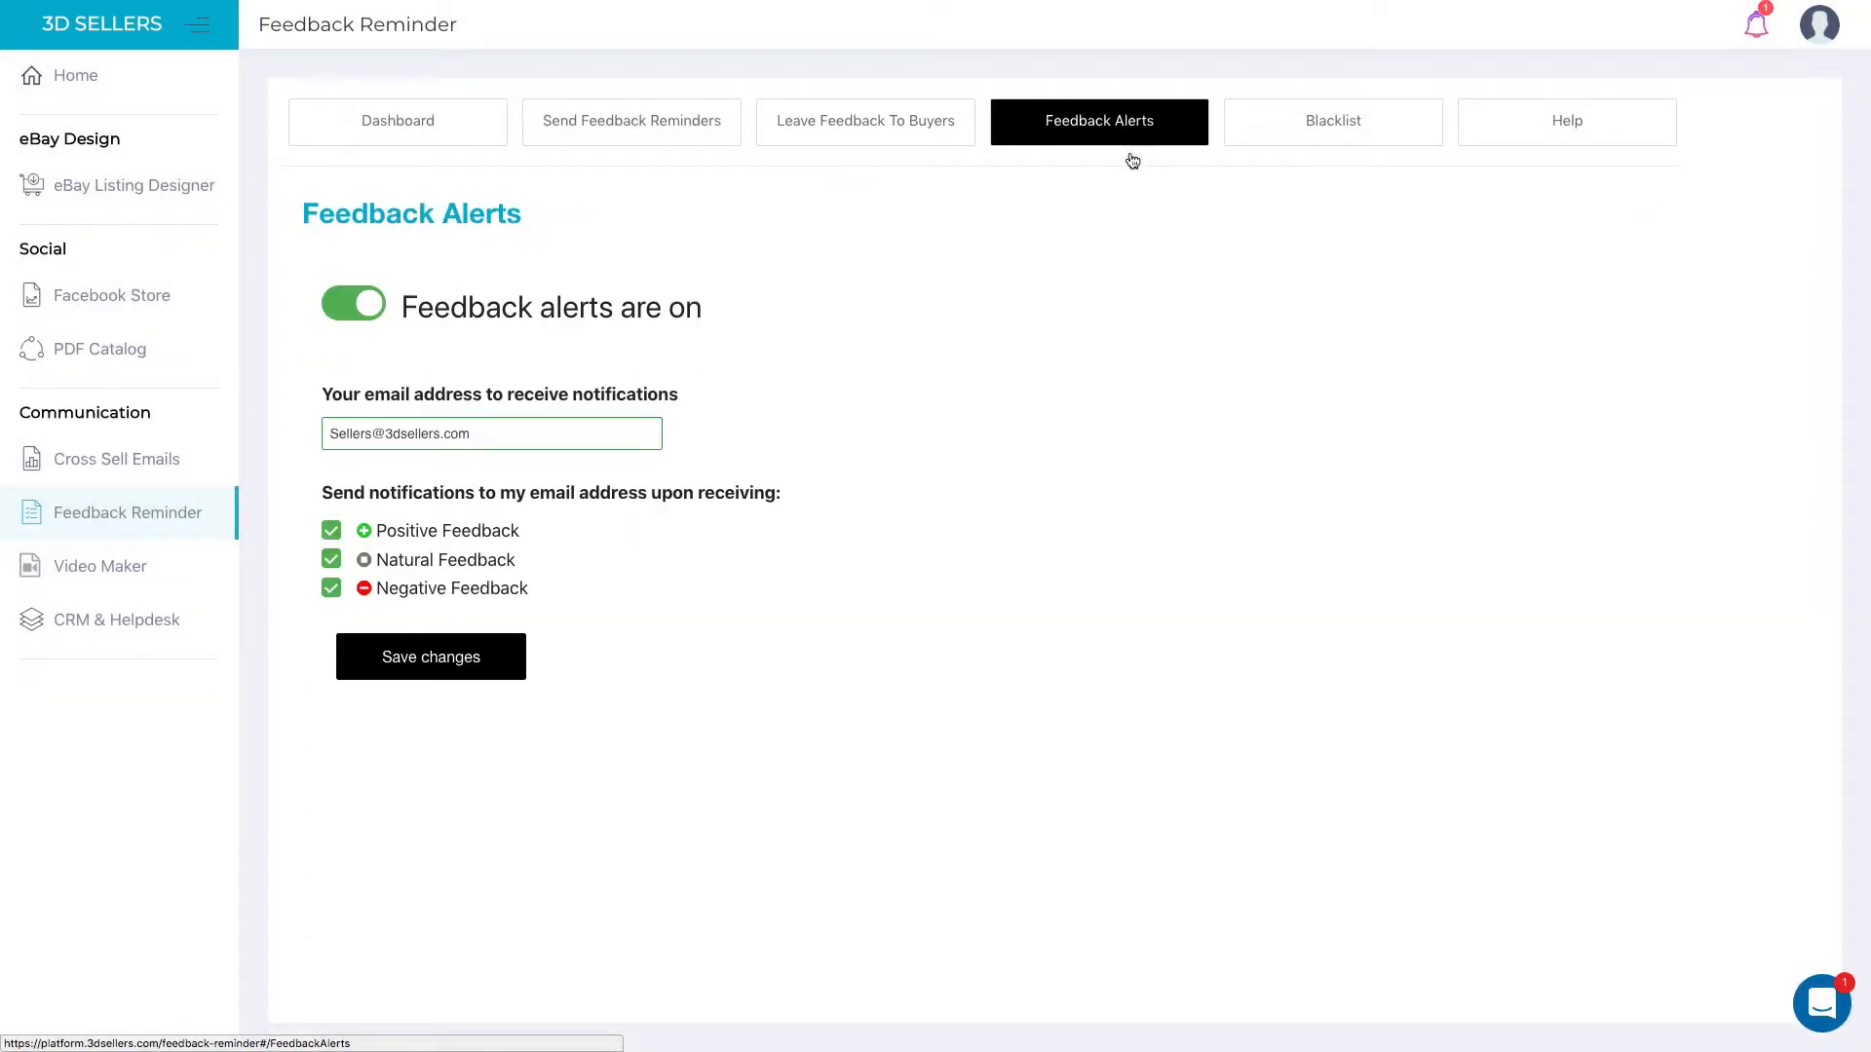
mouse_move(1317, 553)
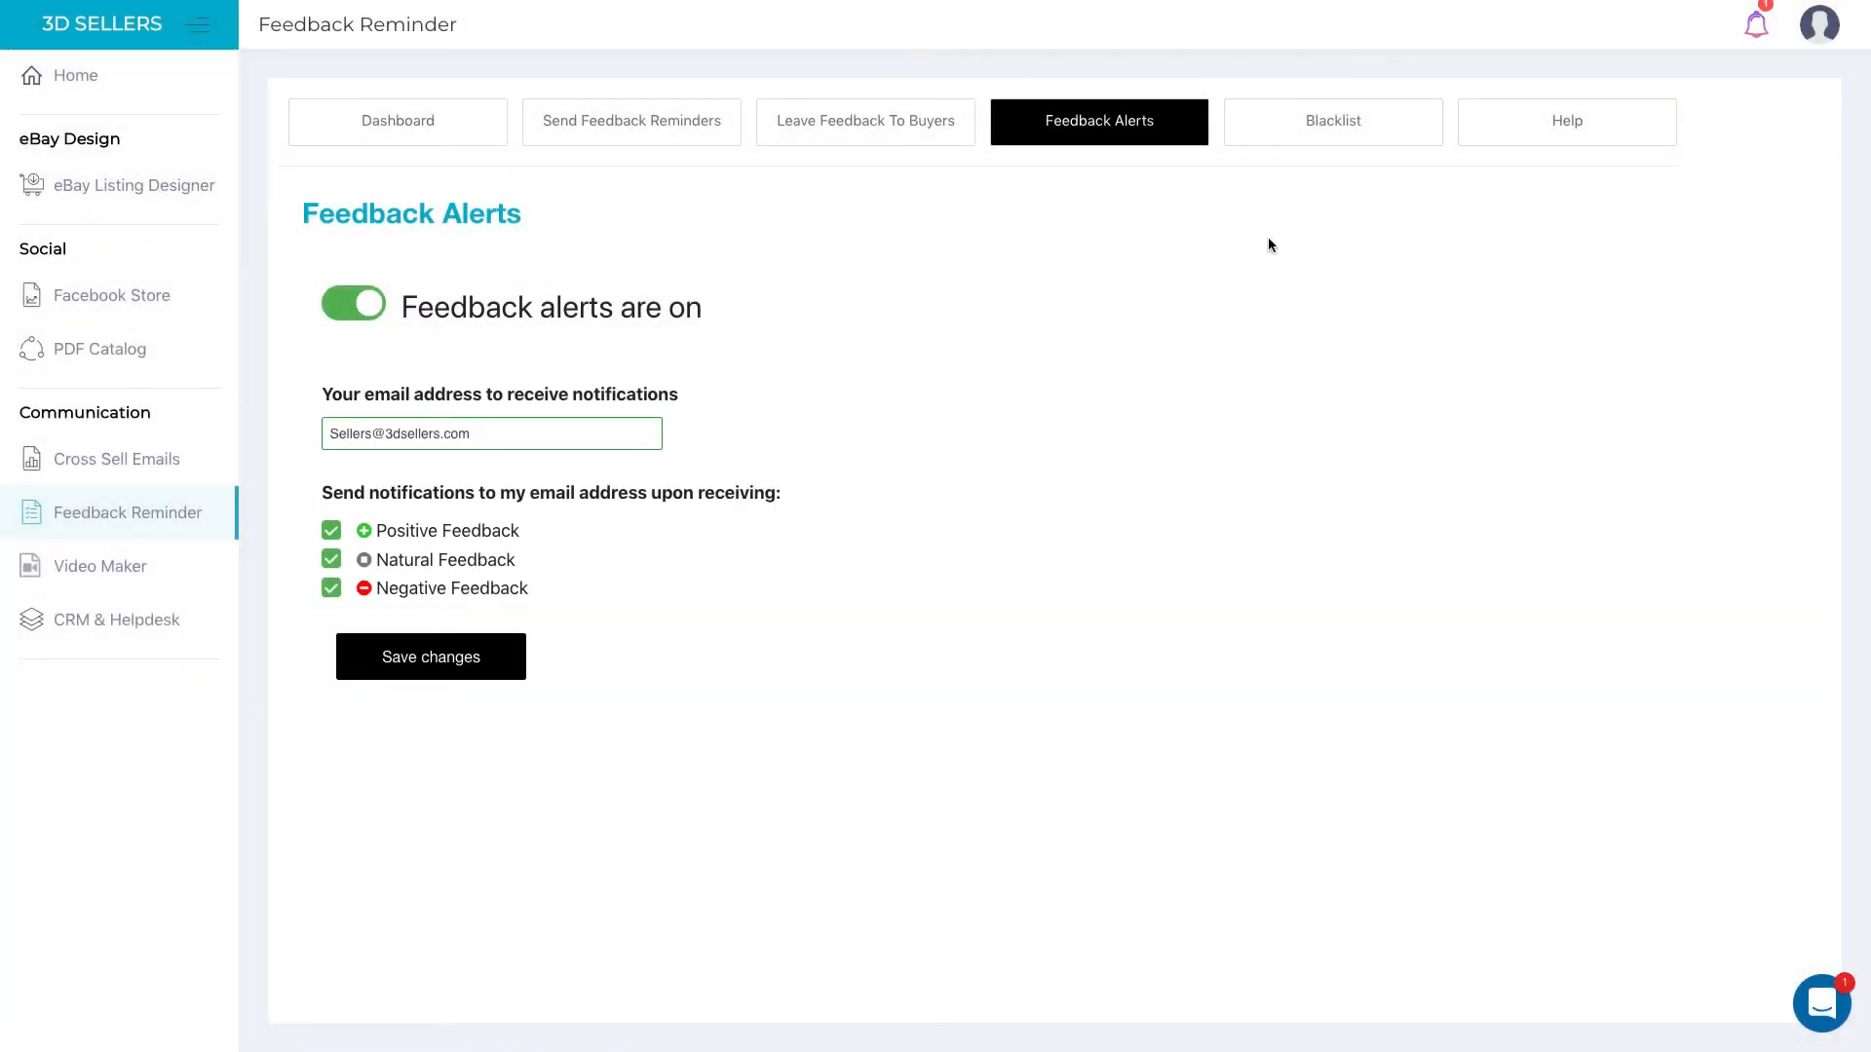
Step: Blacklist buyer ID 'testseller', bringing the blacklisted buyers count to 11
left_click(1332, 121)
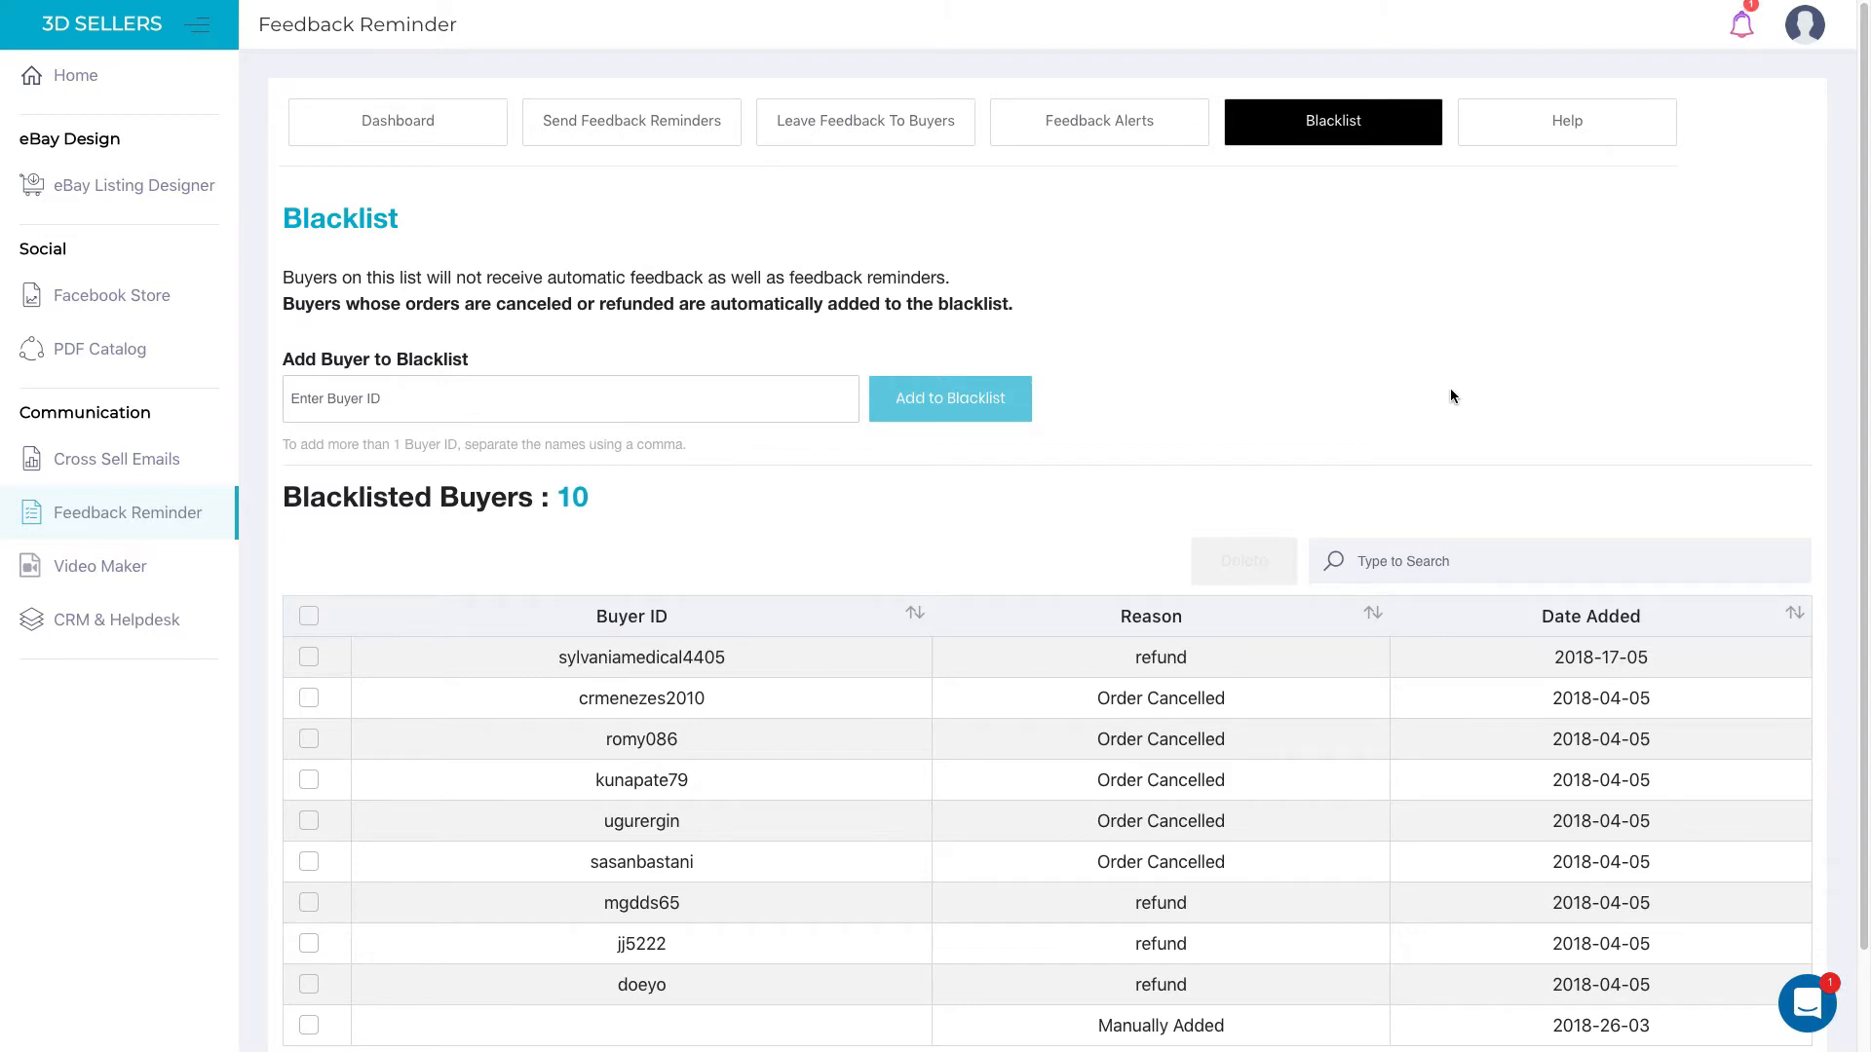
scroll("down", 3)
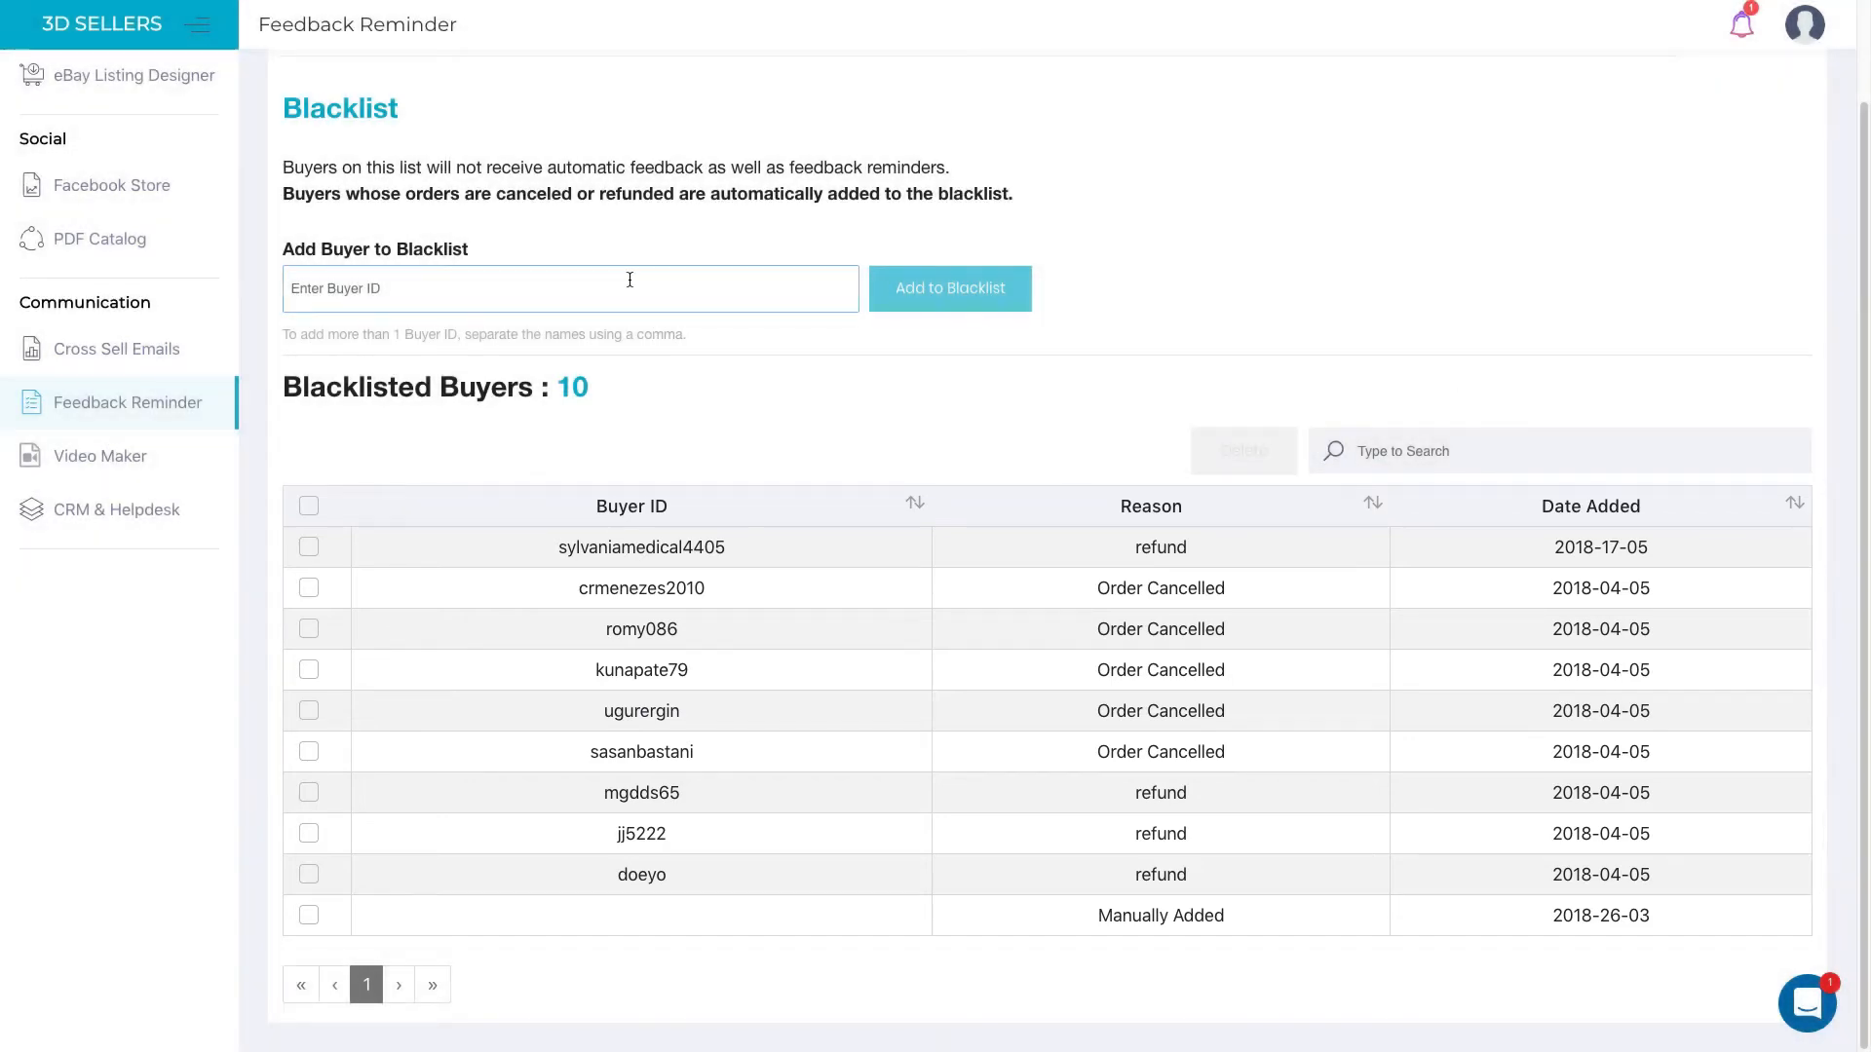
type("testseller")
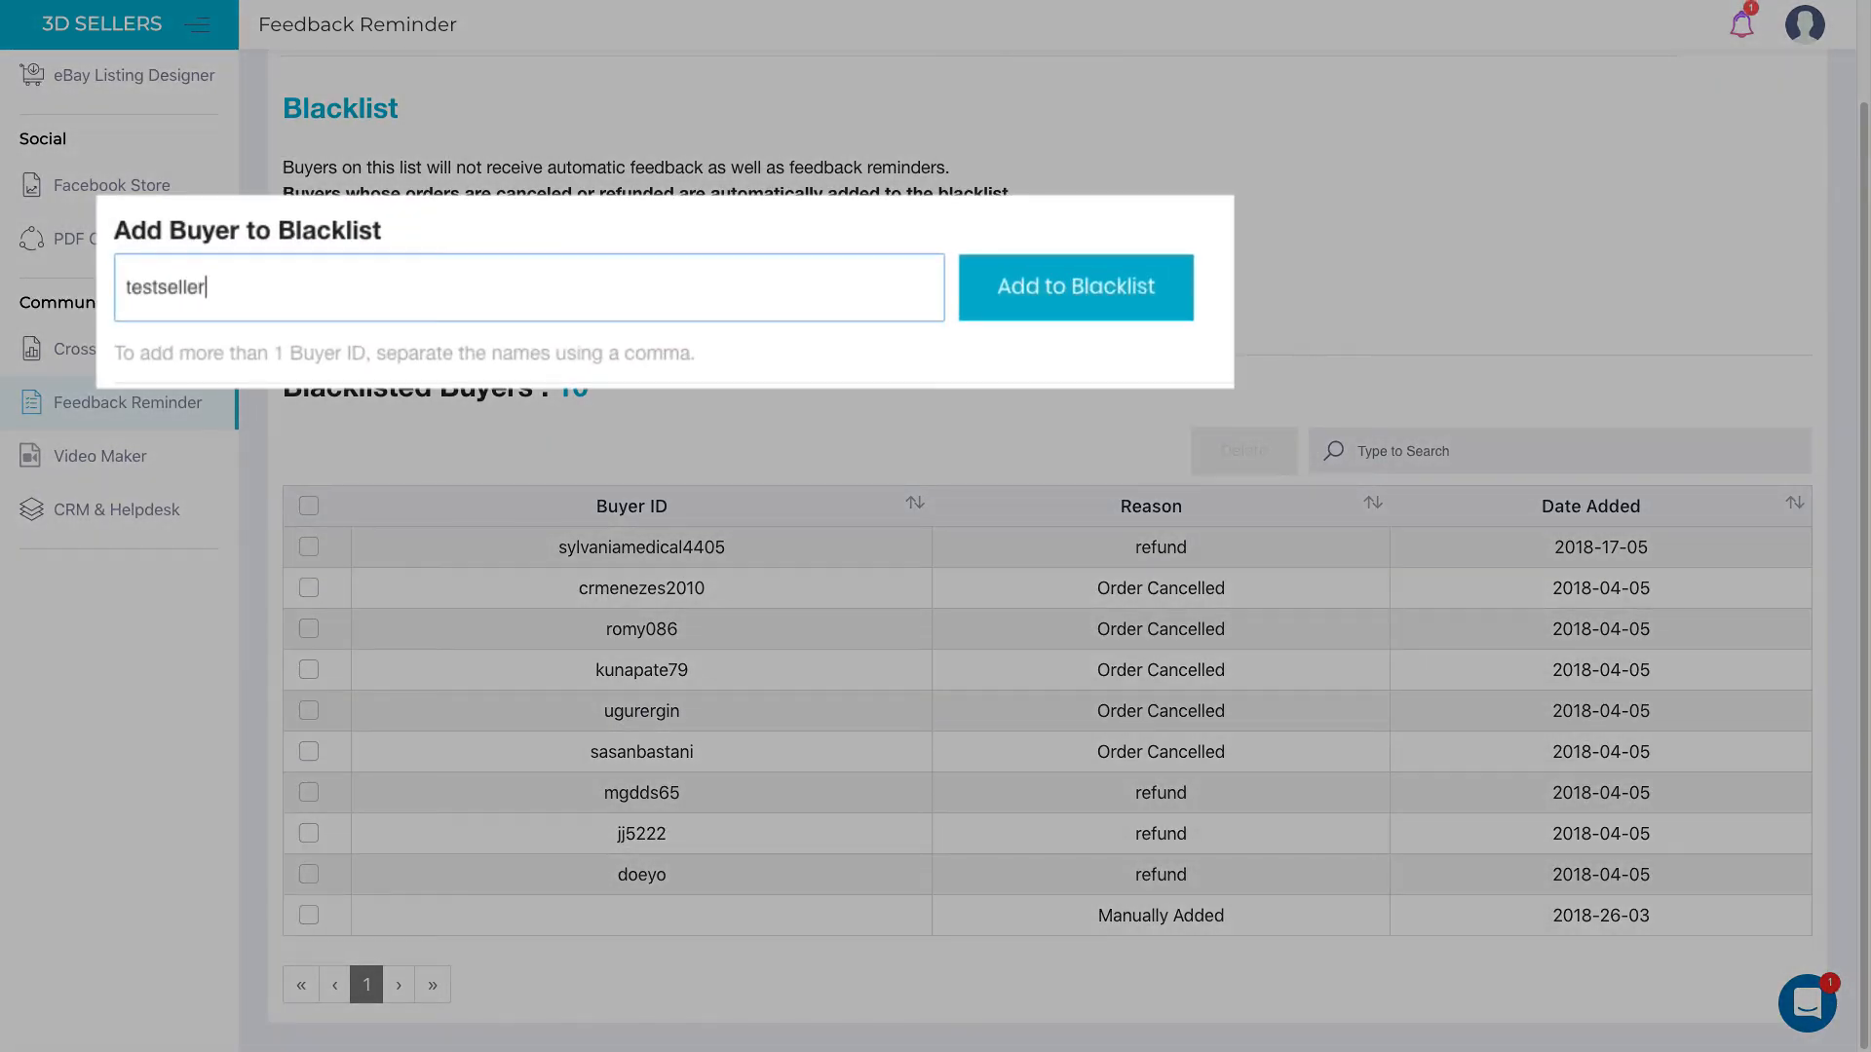
left_click(1076, 286)
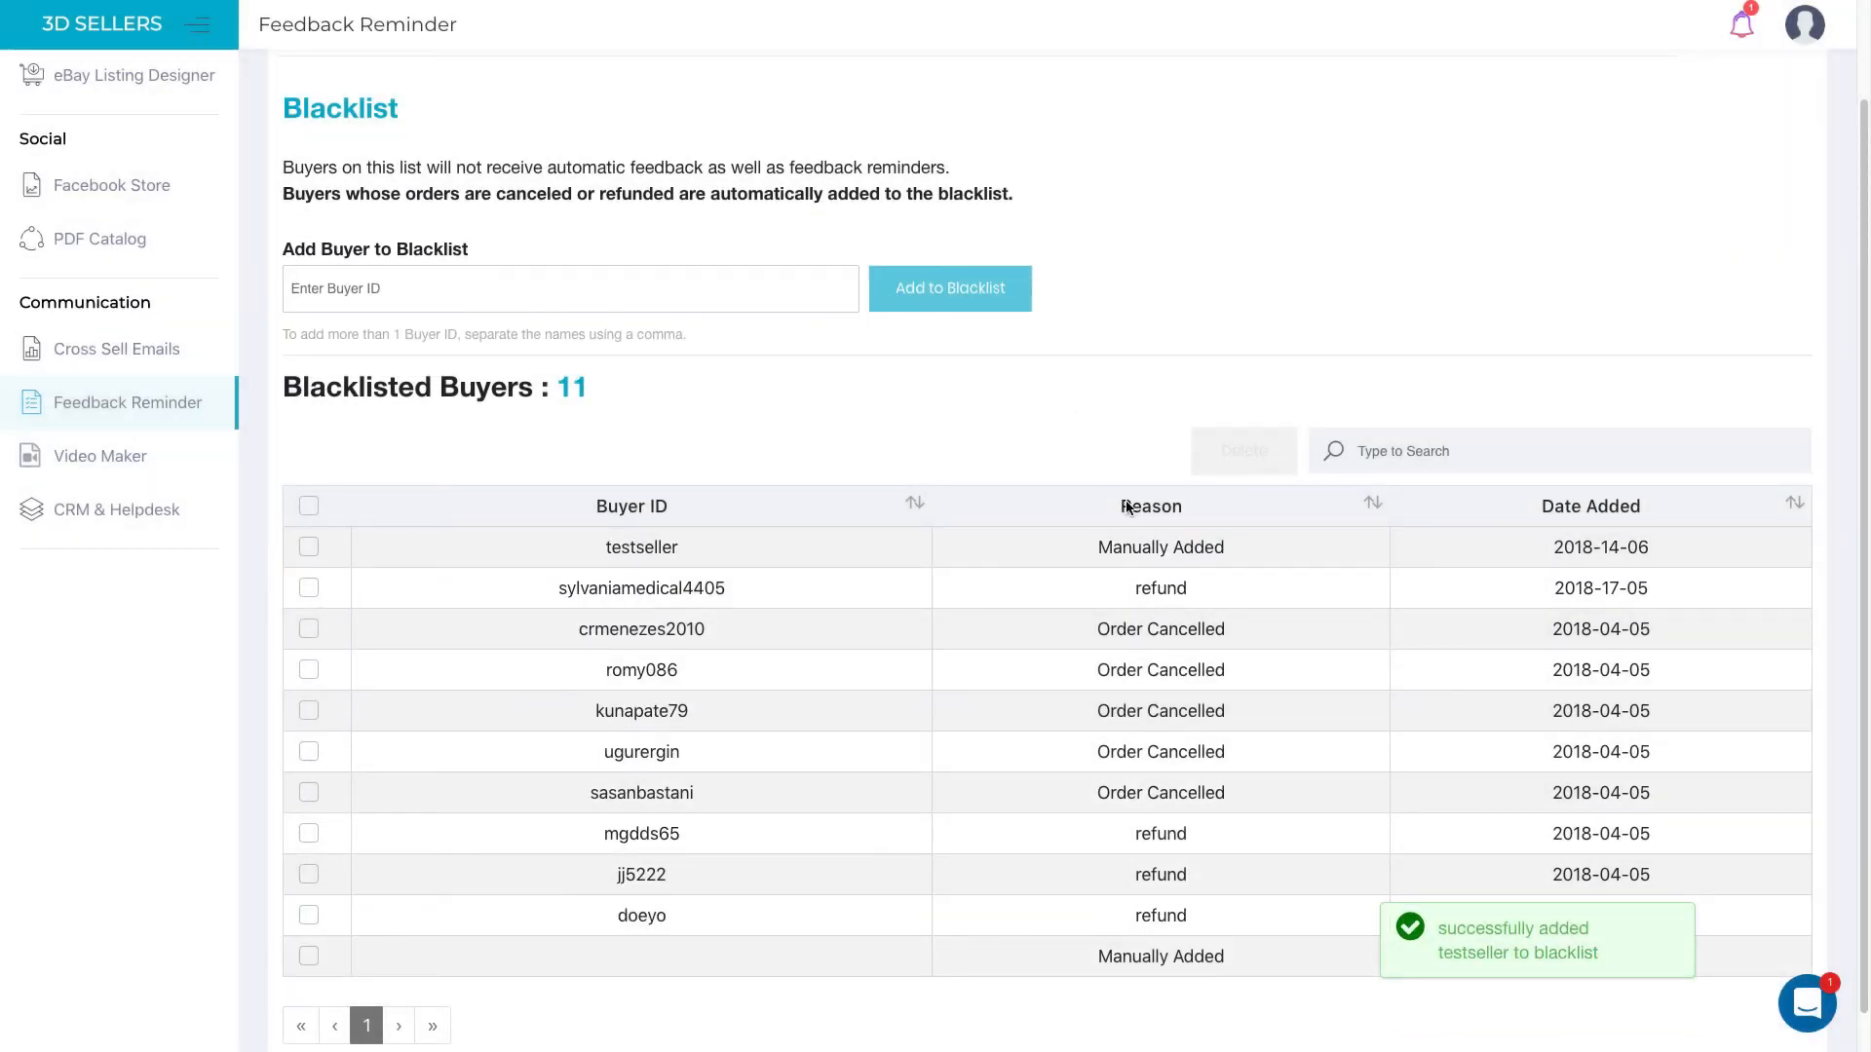